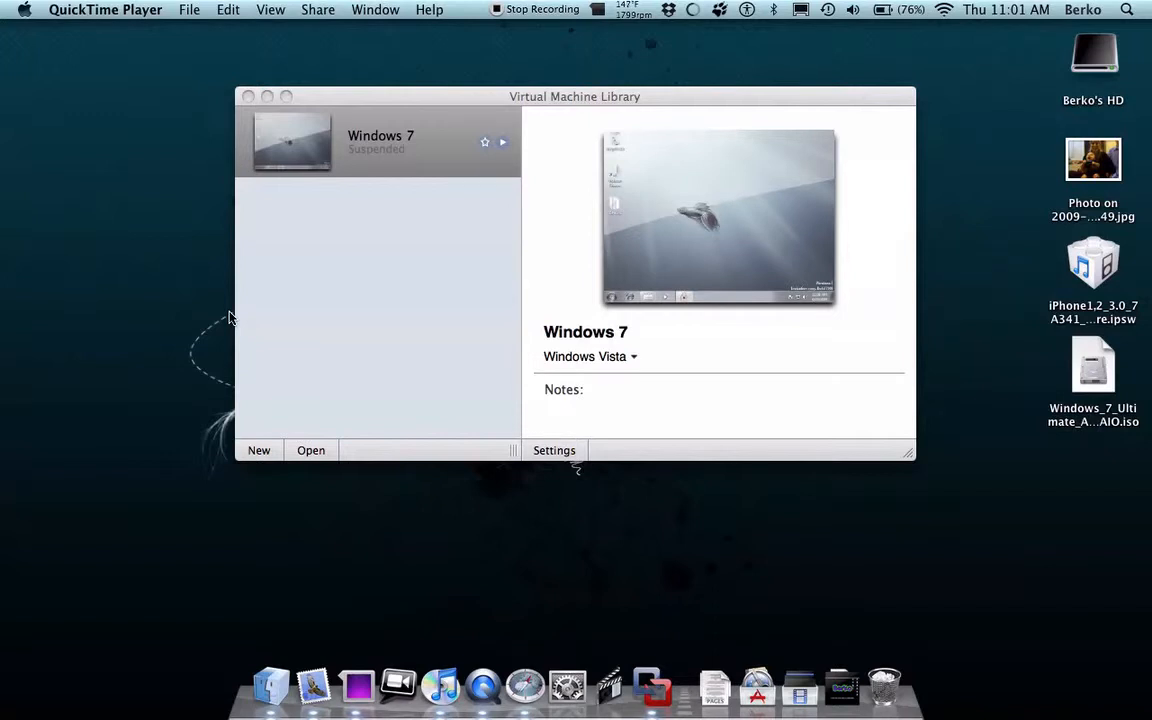
pyautogui.moveTo(652, 687)
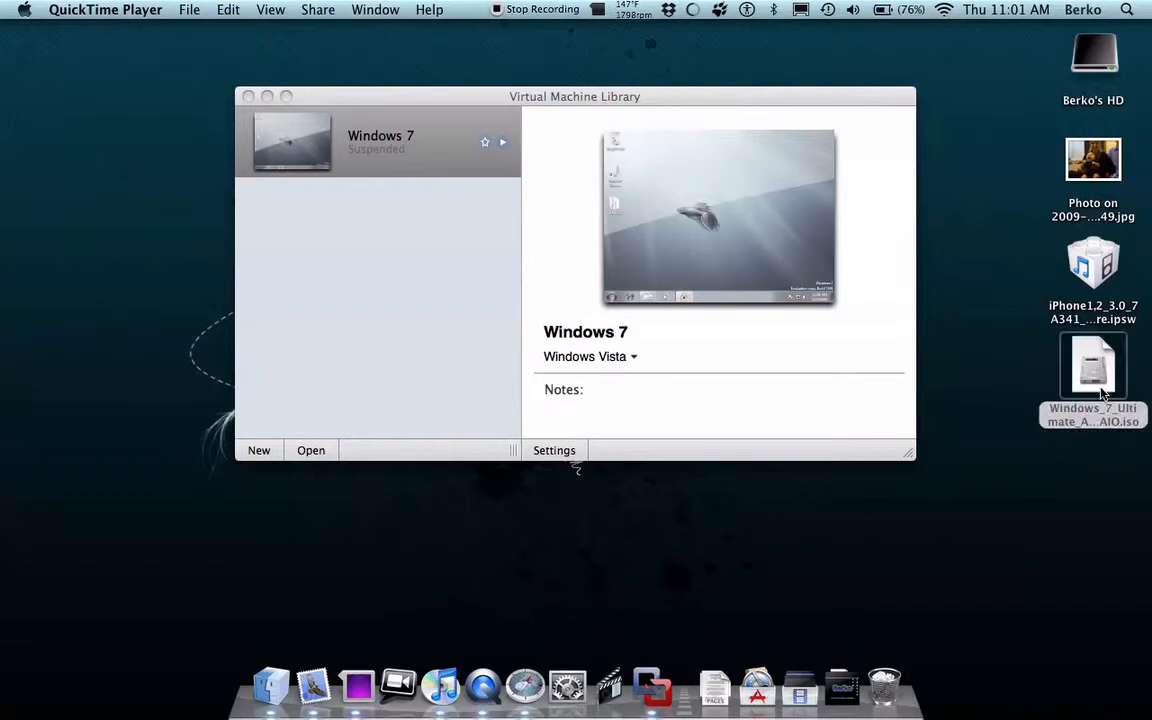
# Select the Windows 7 ISO on the desktop to bring Fusion's library forward.
pyautogui.click(1092, 365)
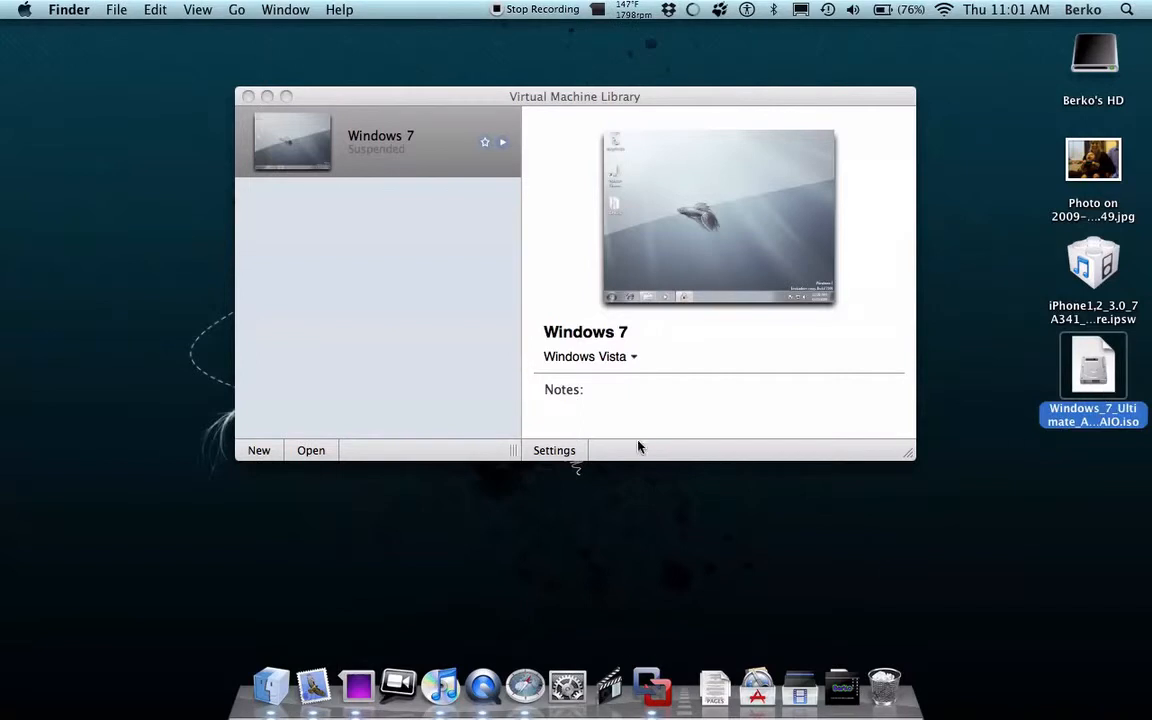
pyautogui.moveTo(622, 543)
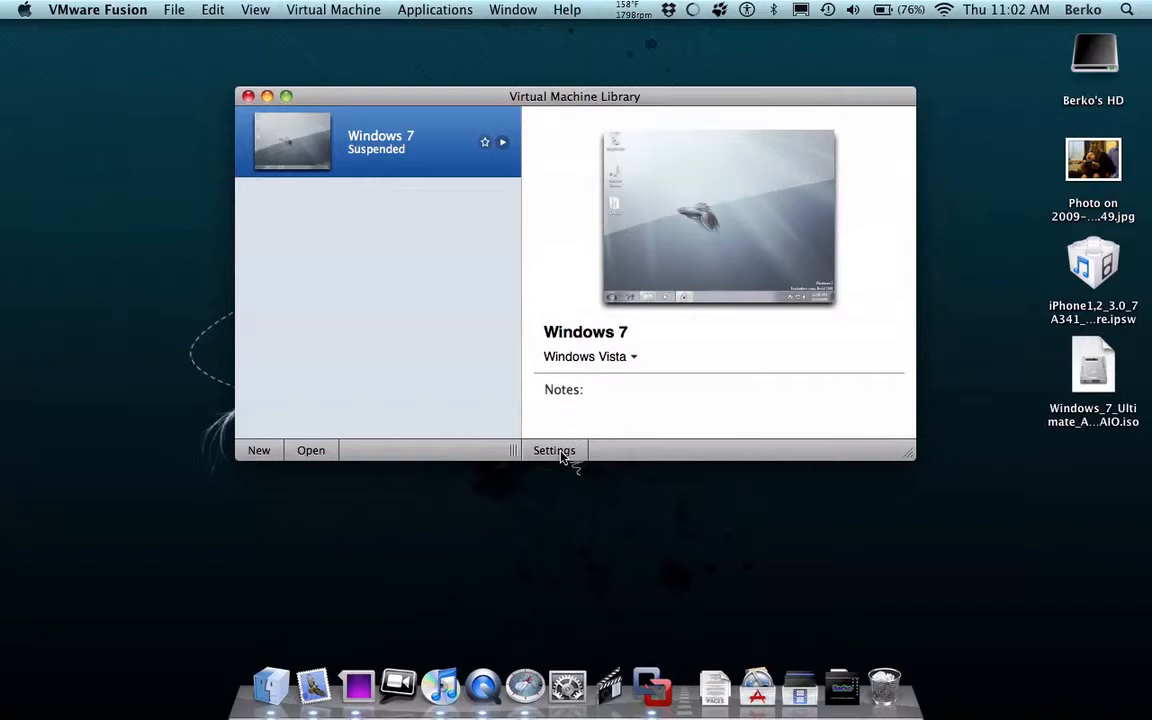
pyautogui.moveTo(242, 420)
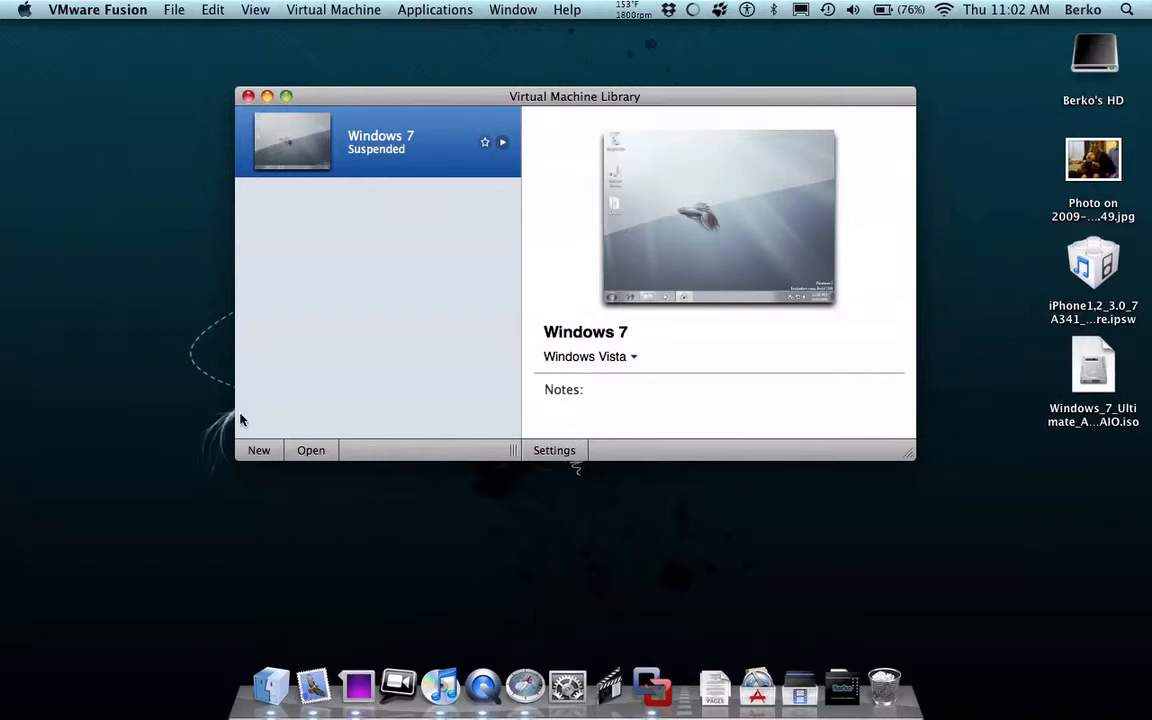
# Start a new virtual machine from the library and continue without a disk.
pyautogui.click(258, 449)
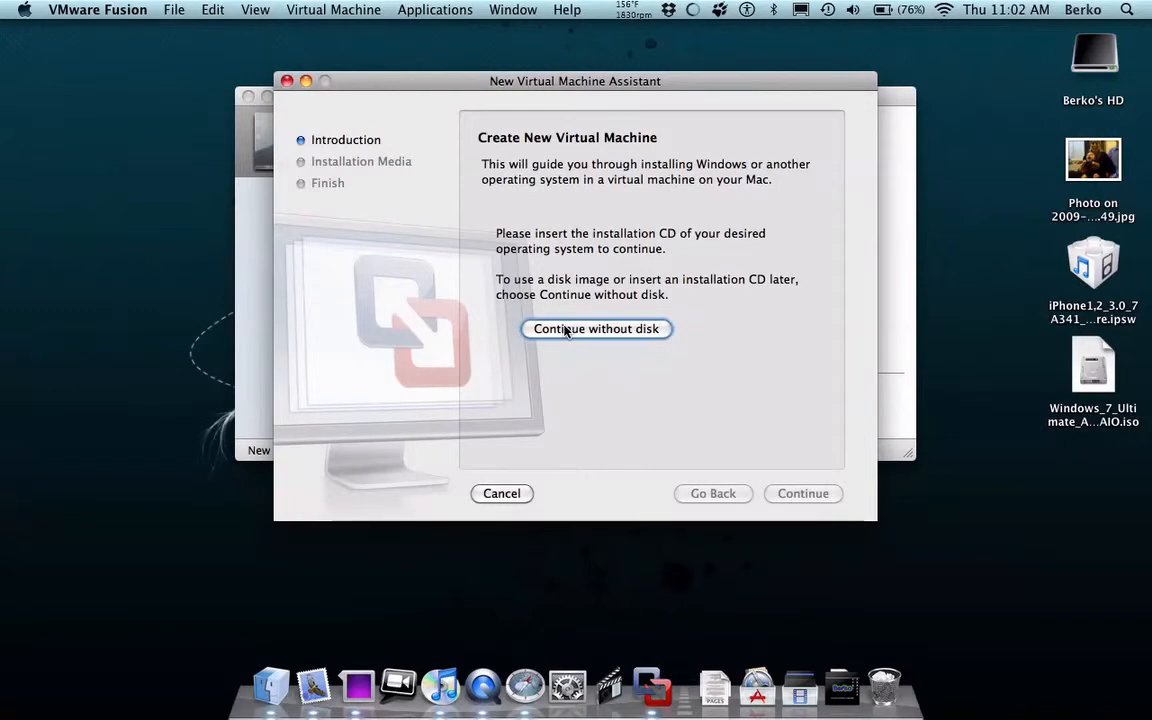
pyautogui.click(596, 328)
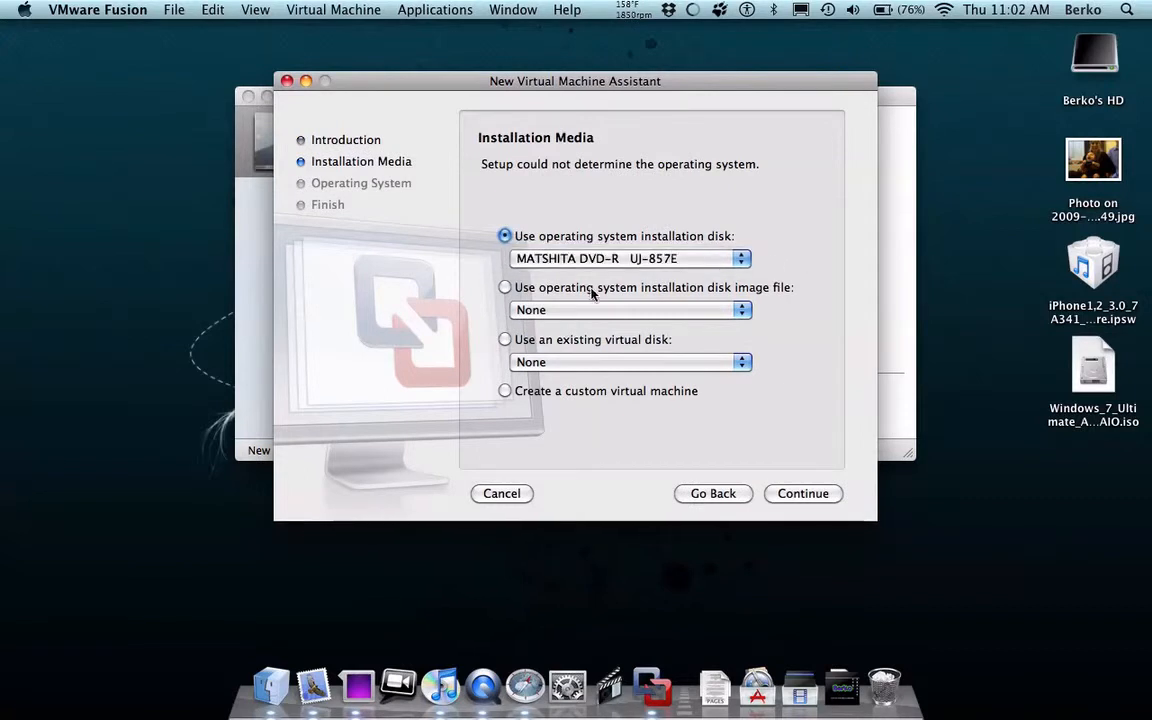
pyautogui.moveTo(725, 240)
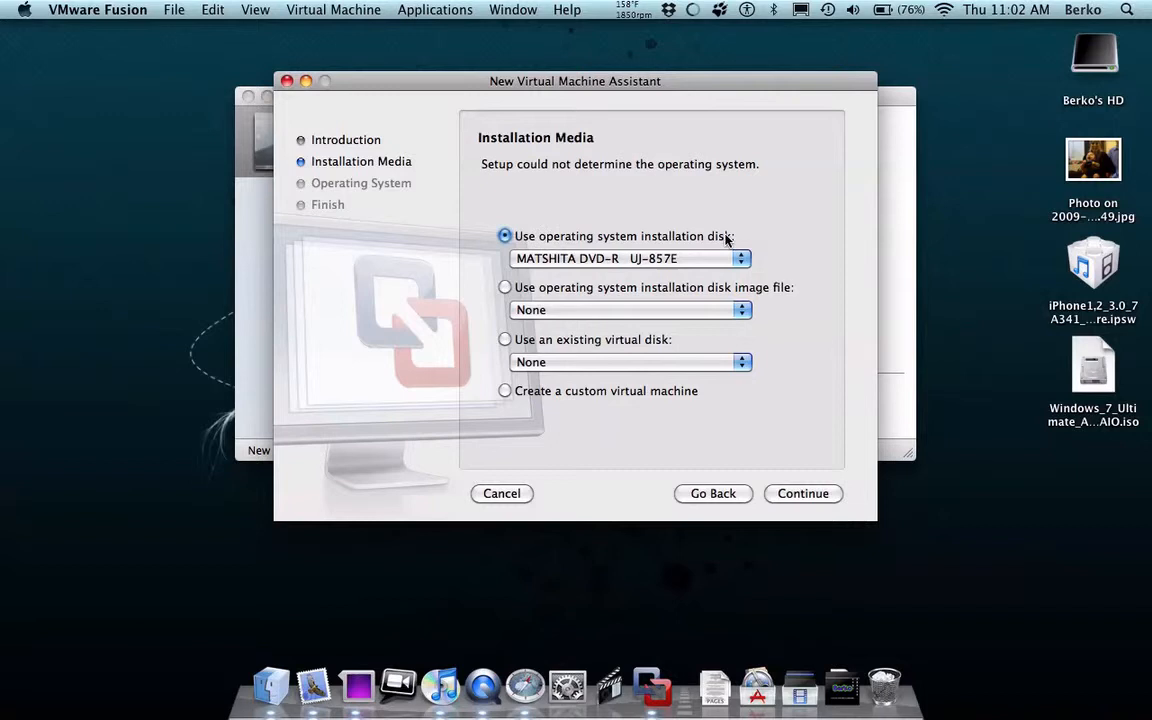
pyautogui.moveTo(648, 288)
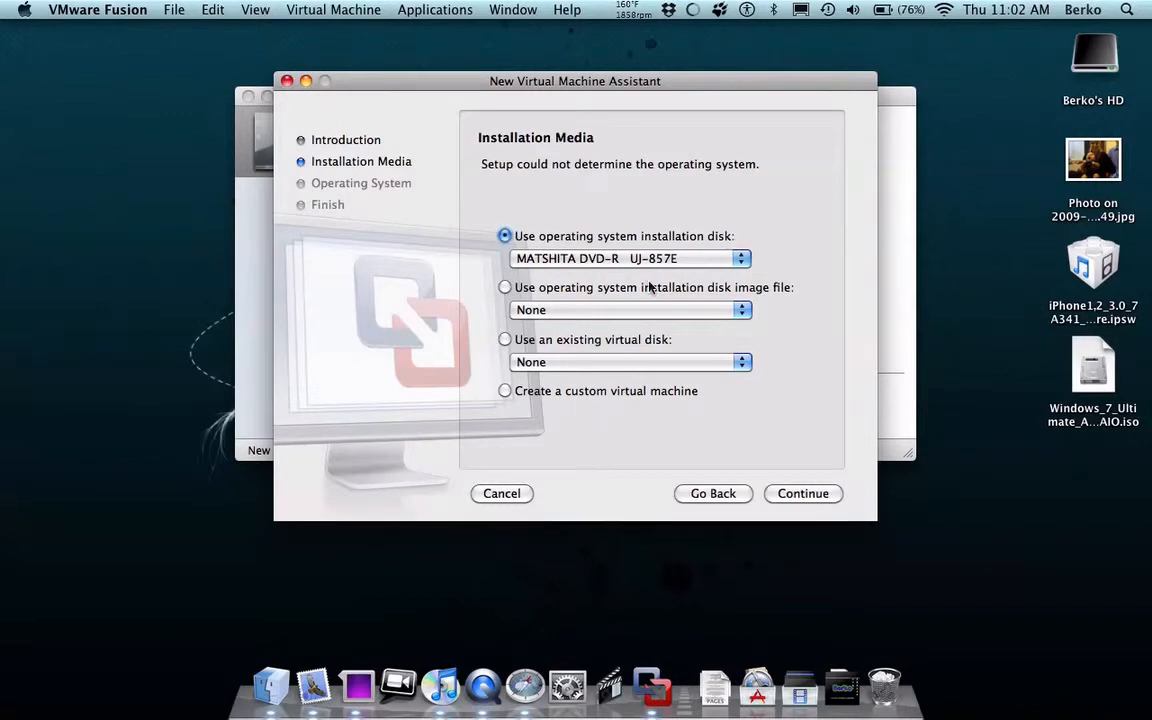
pyautogui.moveTo(533, 297)
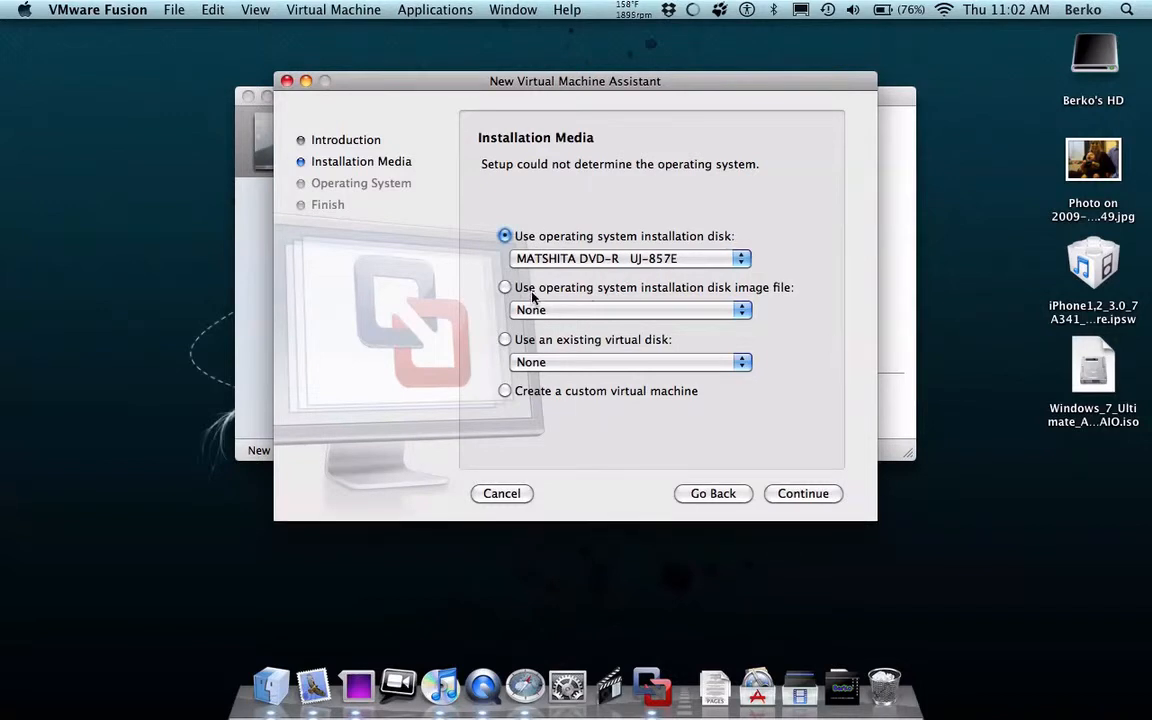
pyautogui.click(1093, 365)
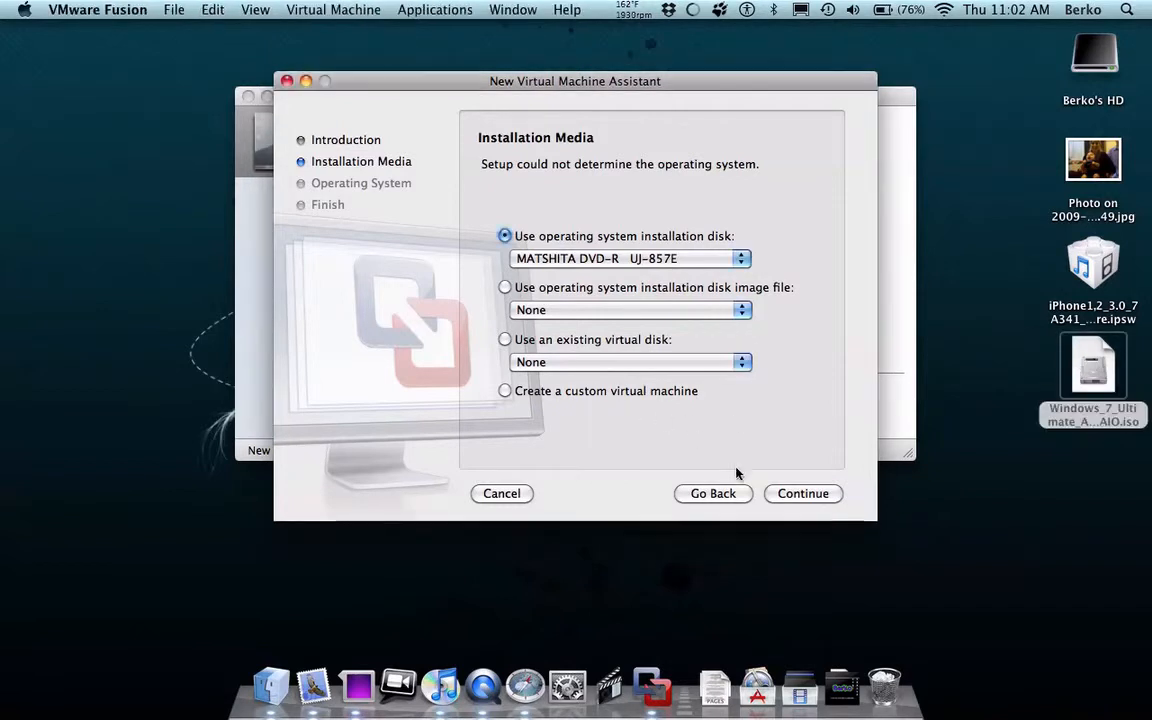
# Choose Other as the operating system and MS-DOS as the version.
pyautogui.click(802, 493)
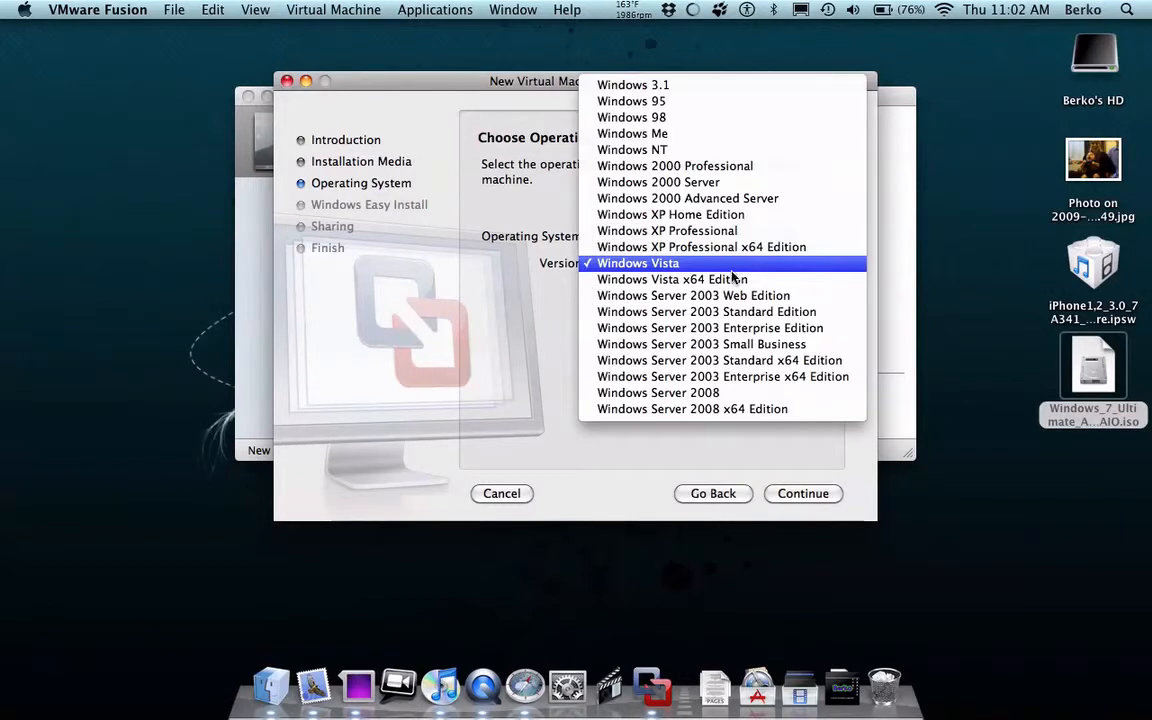
pyautogui.moveTo(702, 344)
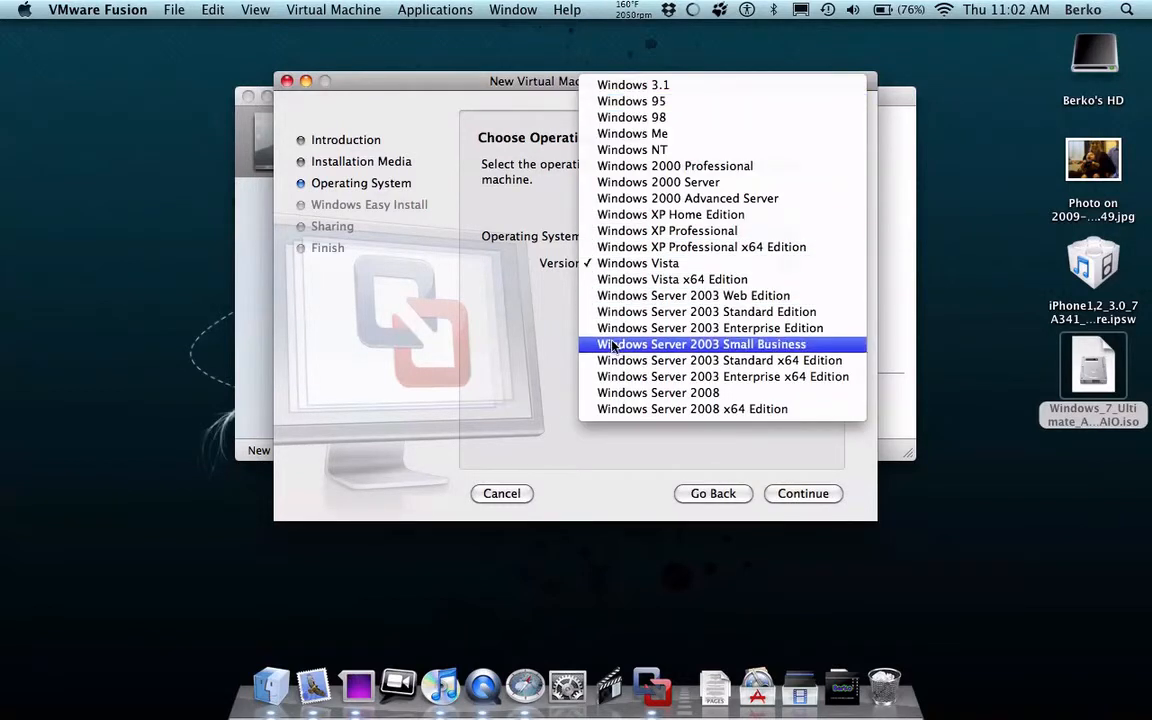
pyautogui.click(685, 236)
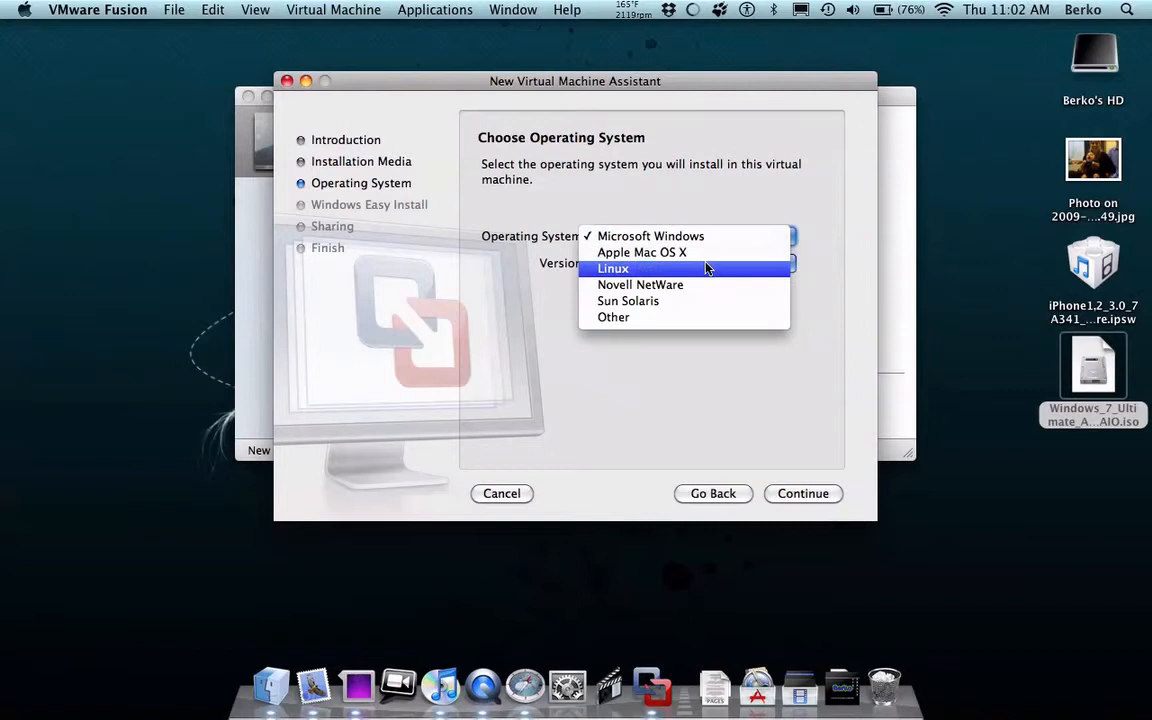
pyautogui.moveTo(702, 357)
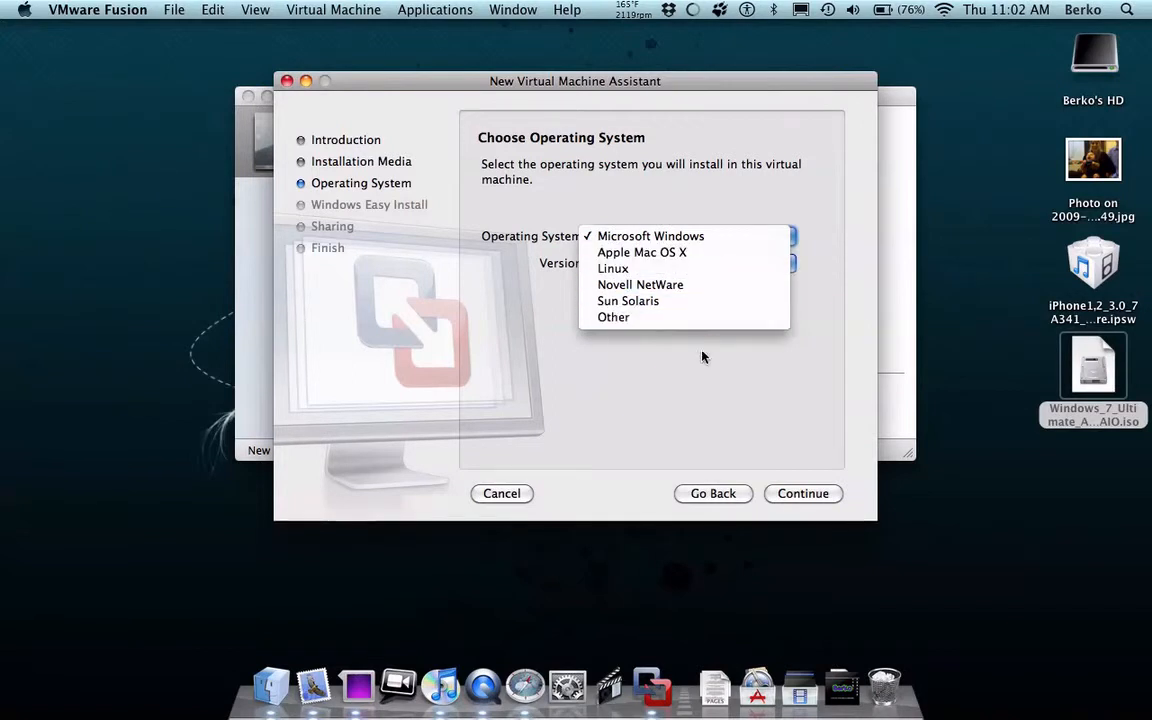
pyautogui.click(613, 317)
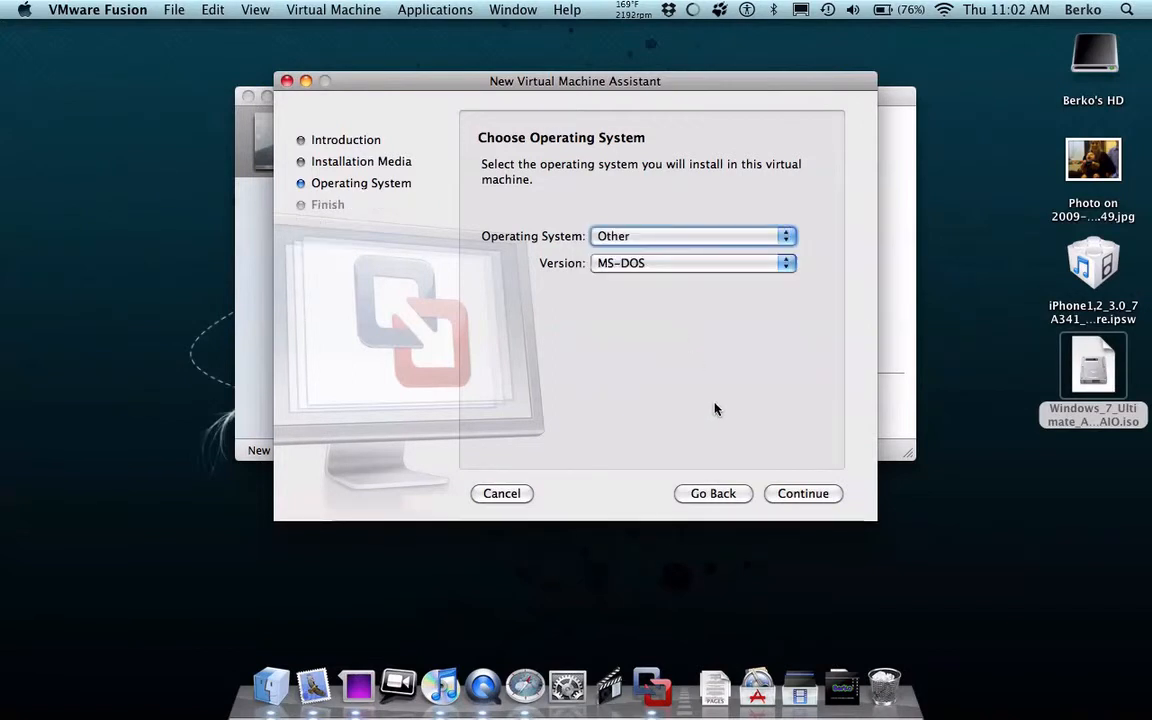
pyautogui.click(786, 262)
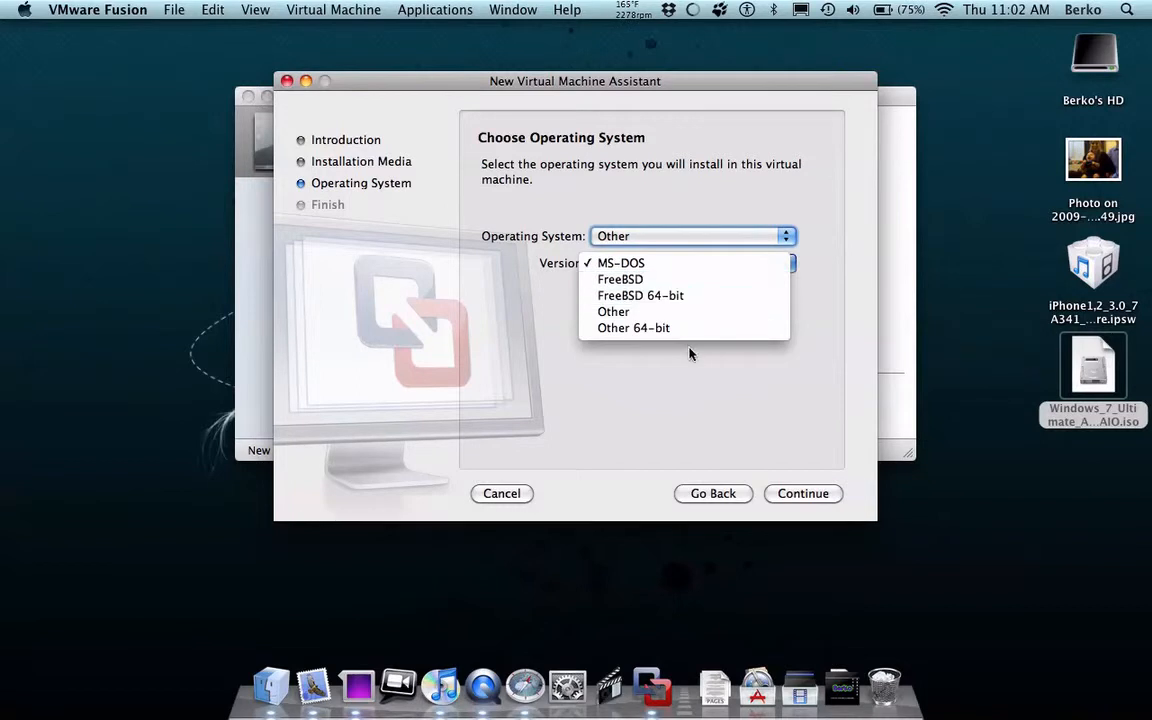
pyautogui.click(621, 263)
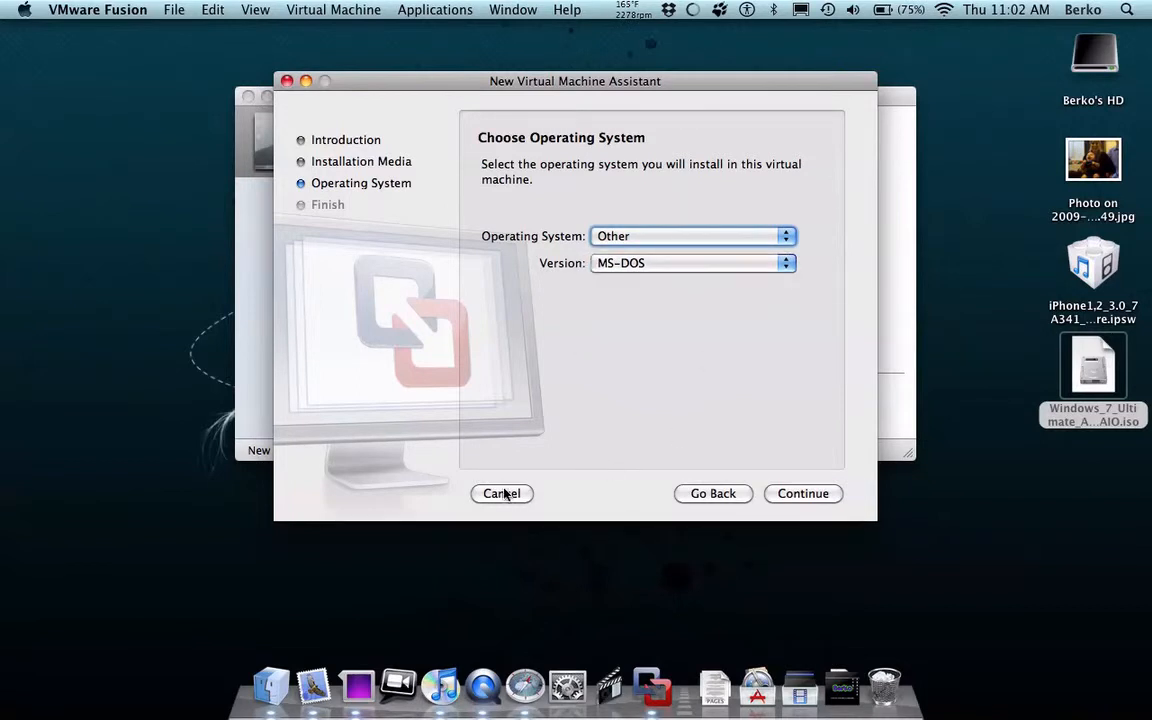
# Cancel the New Virtual Machine Assistant.
pyautogui.click(501, 493)
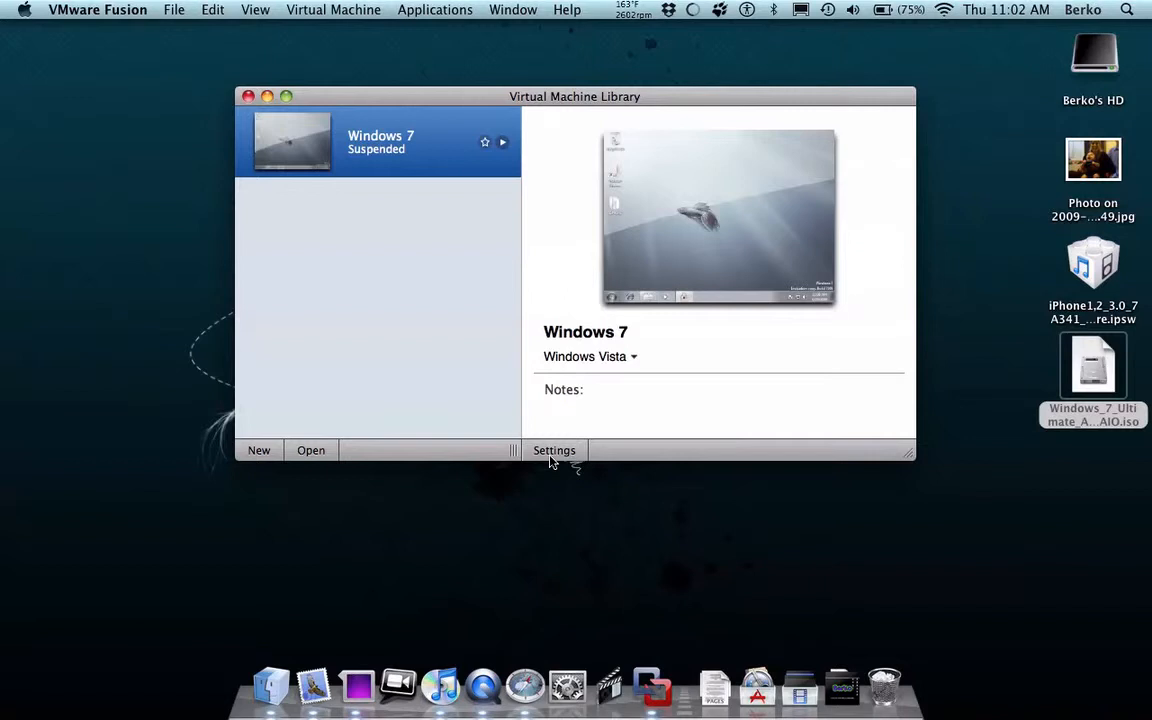
# Check the Windows 7 machine's Processors & RAM settings, then go back to Show All.
pyautogui.click(554, 450)
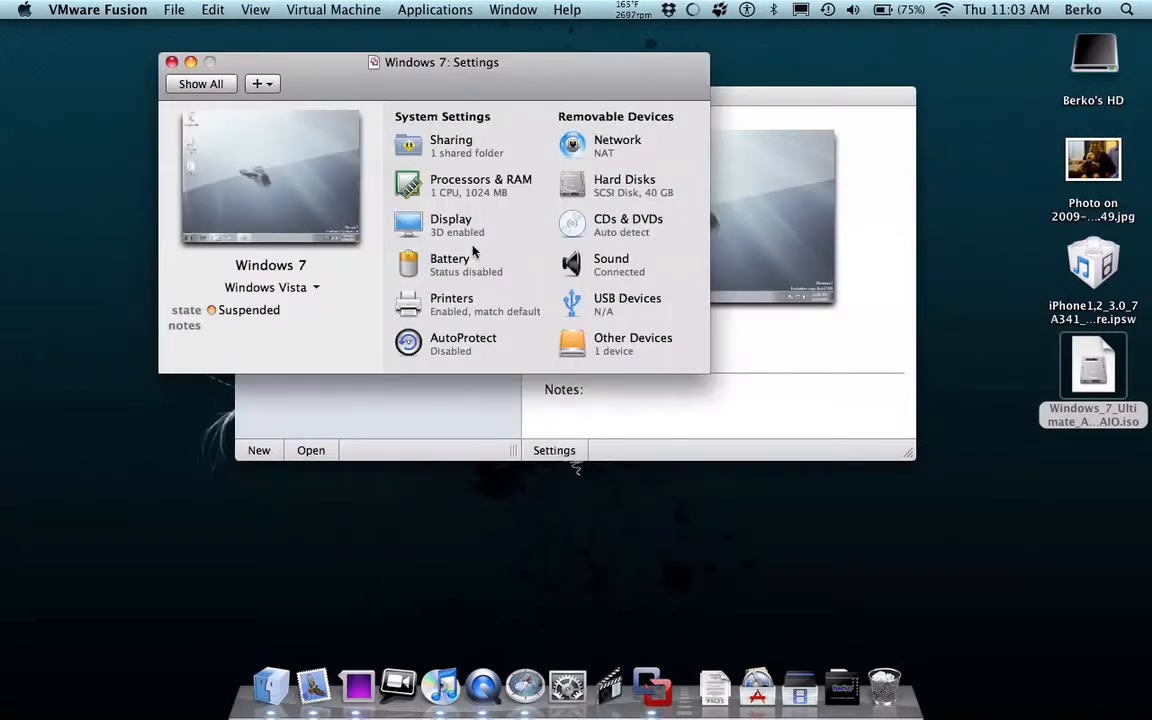
pyautogui.moveTo(403, 128)
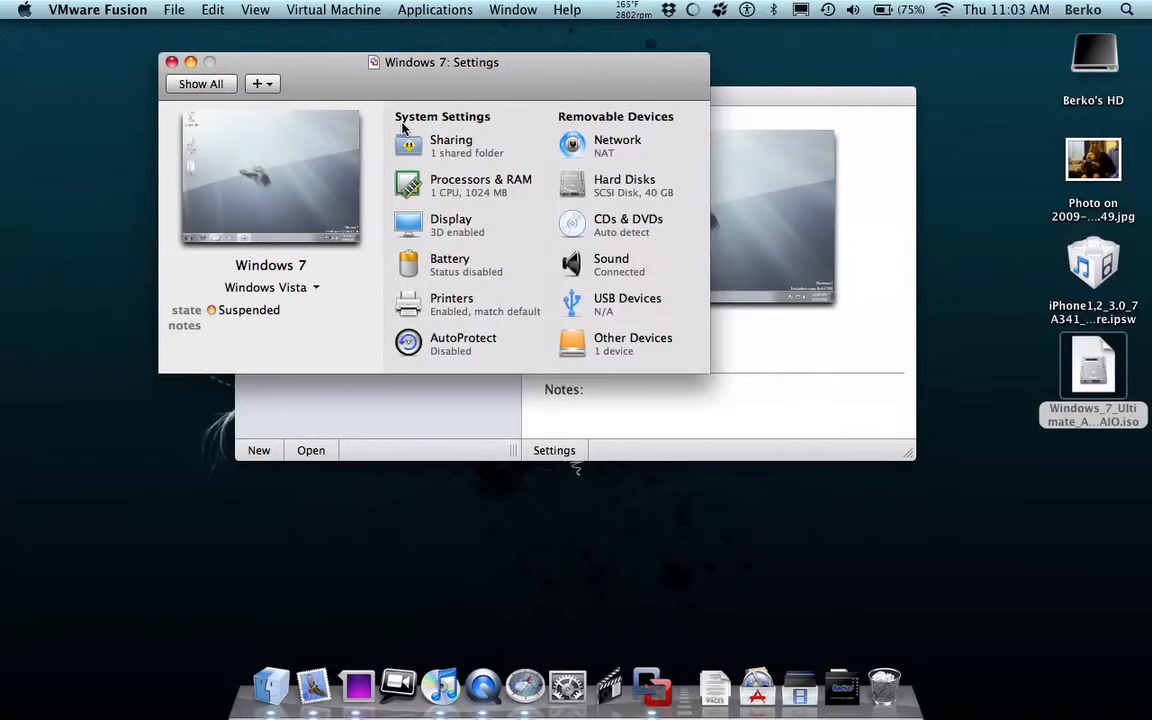
pyautogui.moveTo(920, 420)
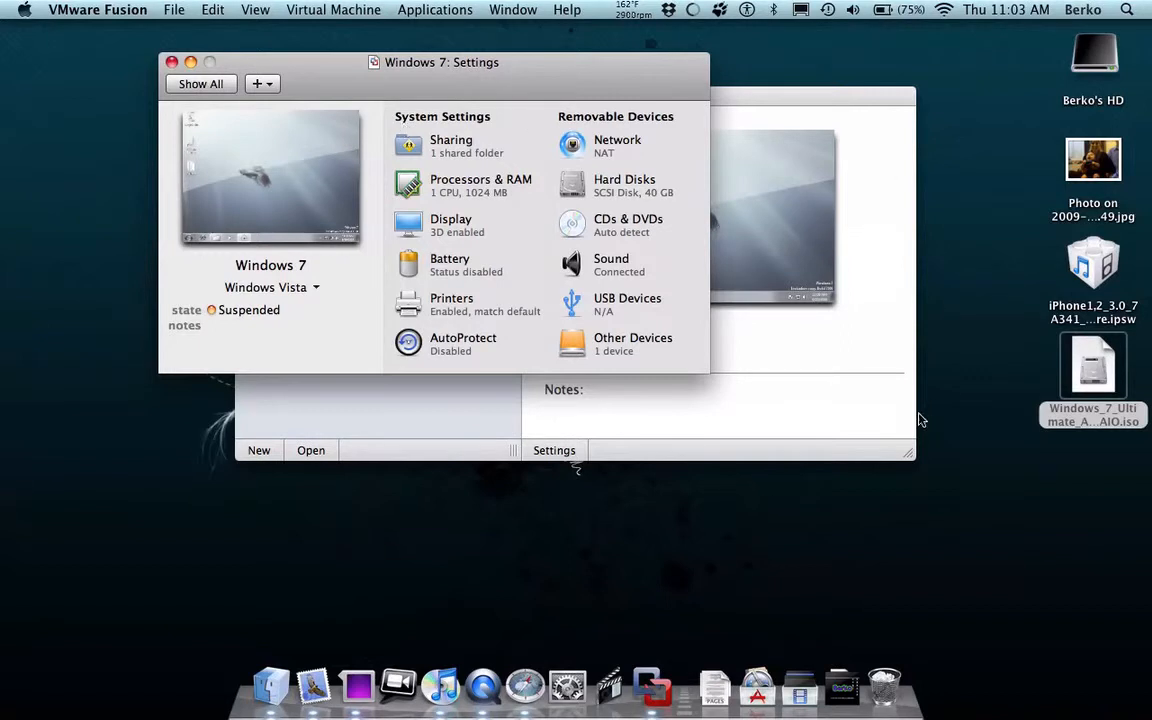
pyautogui.moveTo(1000, 475)
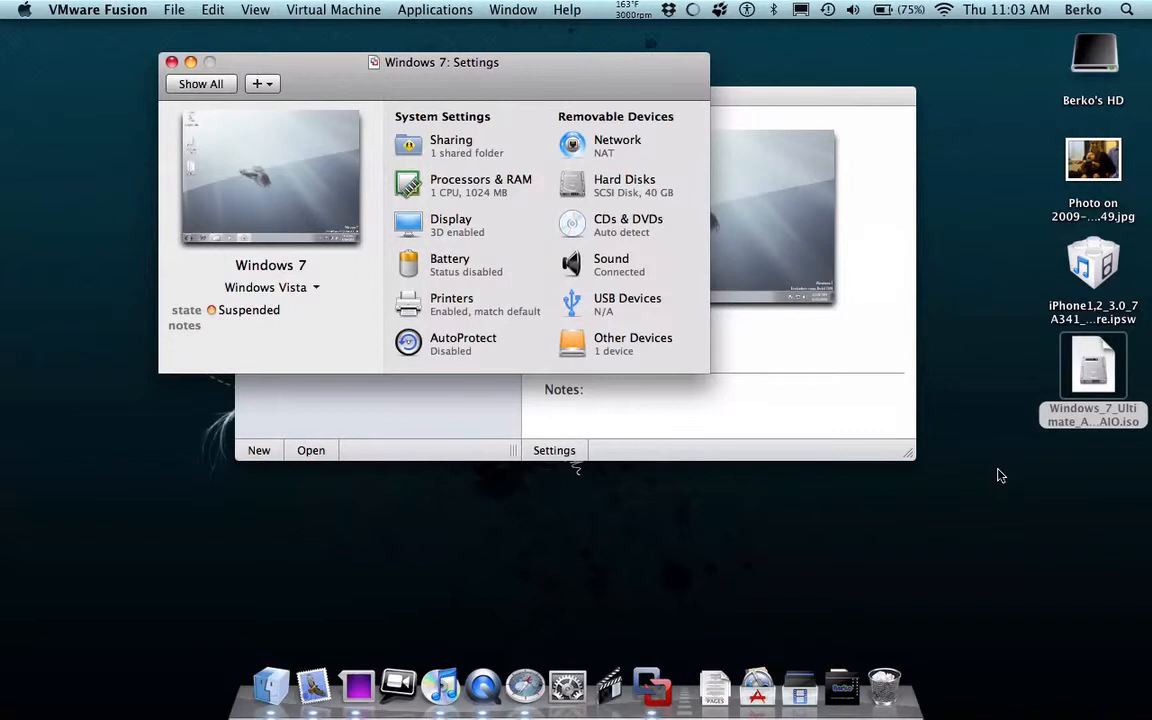
pyautogui.moveTo(864, 379)
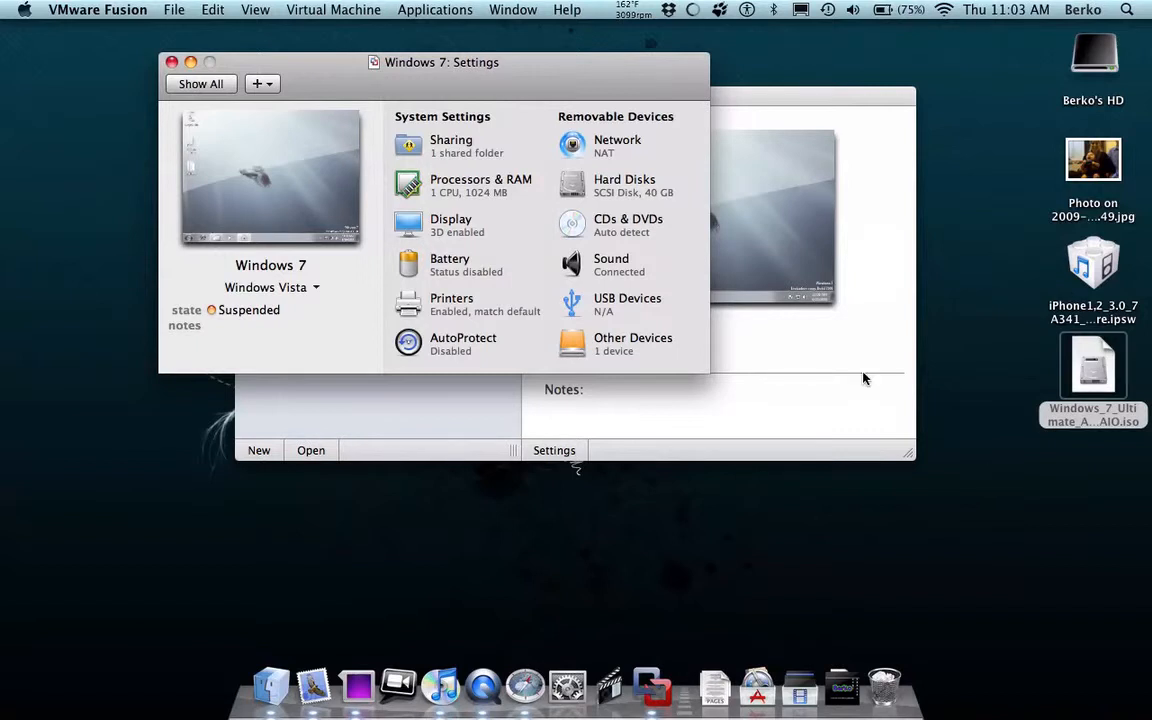
pyautogui.click(480, 185)
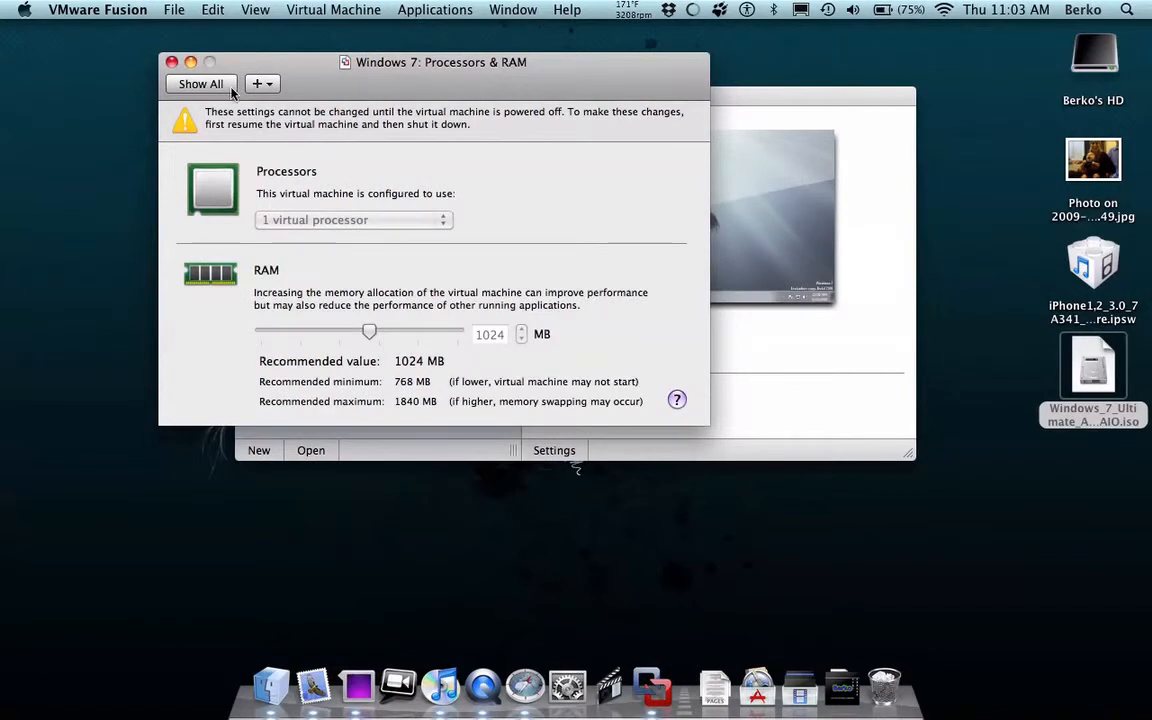
pyautogui.click(200, 83)
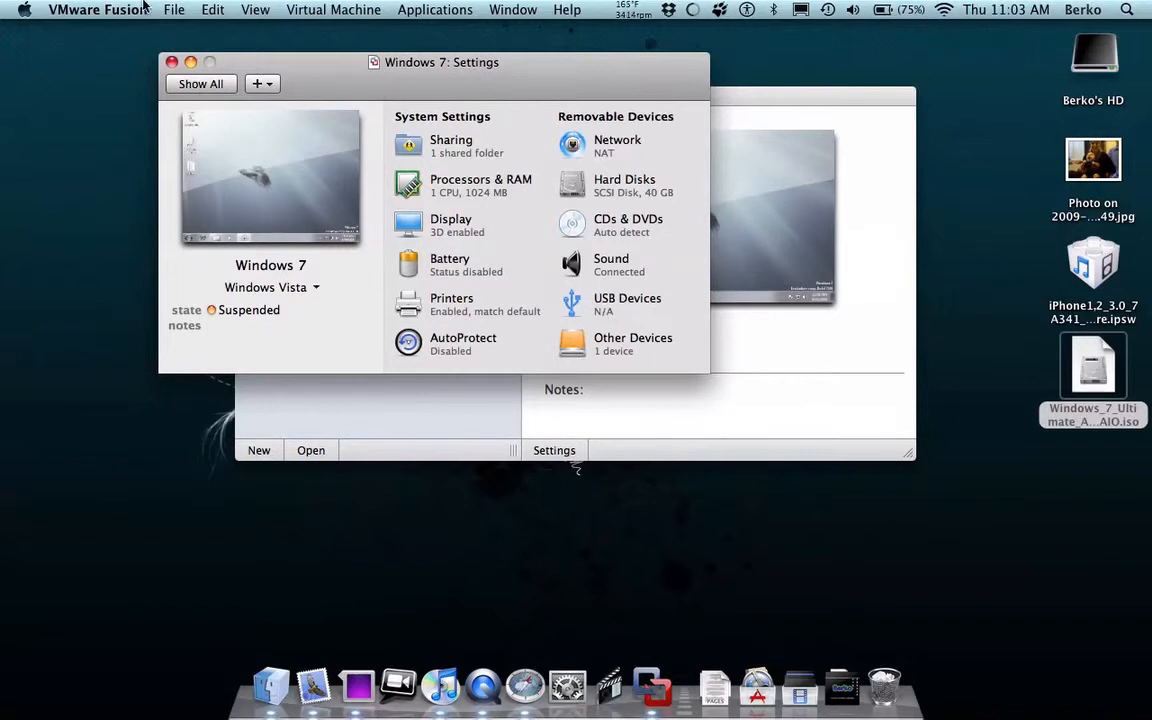
# Close Settings and resume Windows 7 with its play arrow in the library.
pyautogui.click(171, 62)
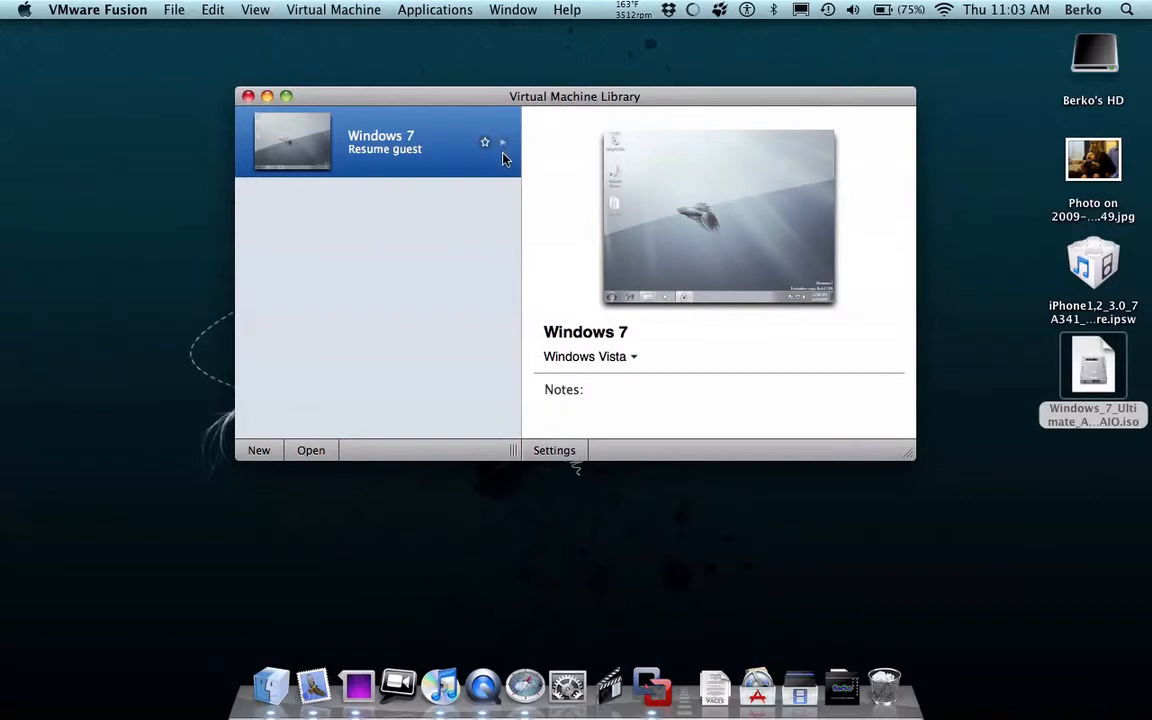
pyautogui.click(502, 141)
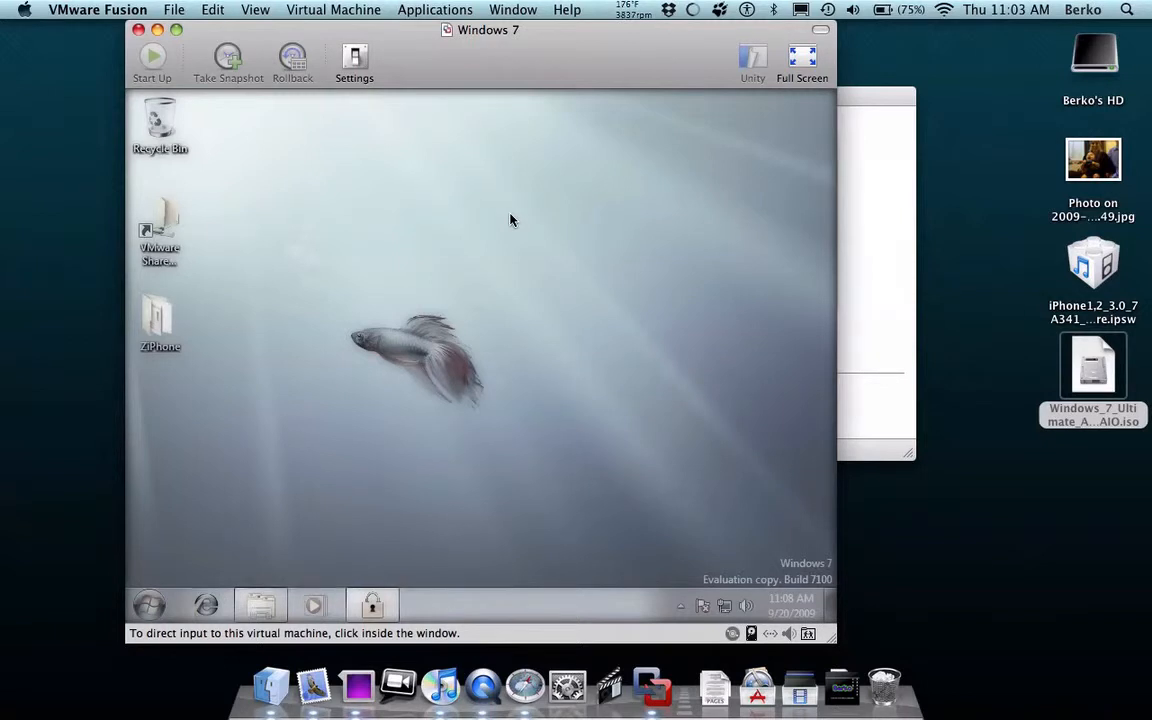
# Start Up the suspended Windows 7 machine from its toolbar.
pyautogui.click(292, 60)
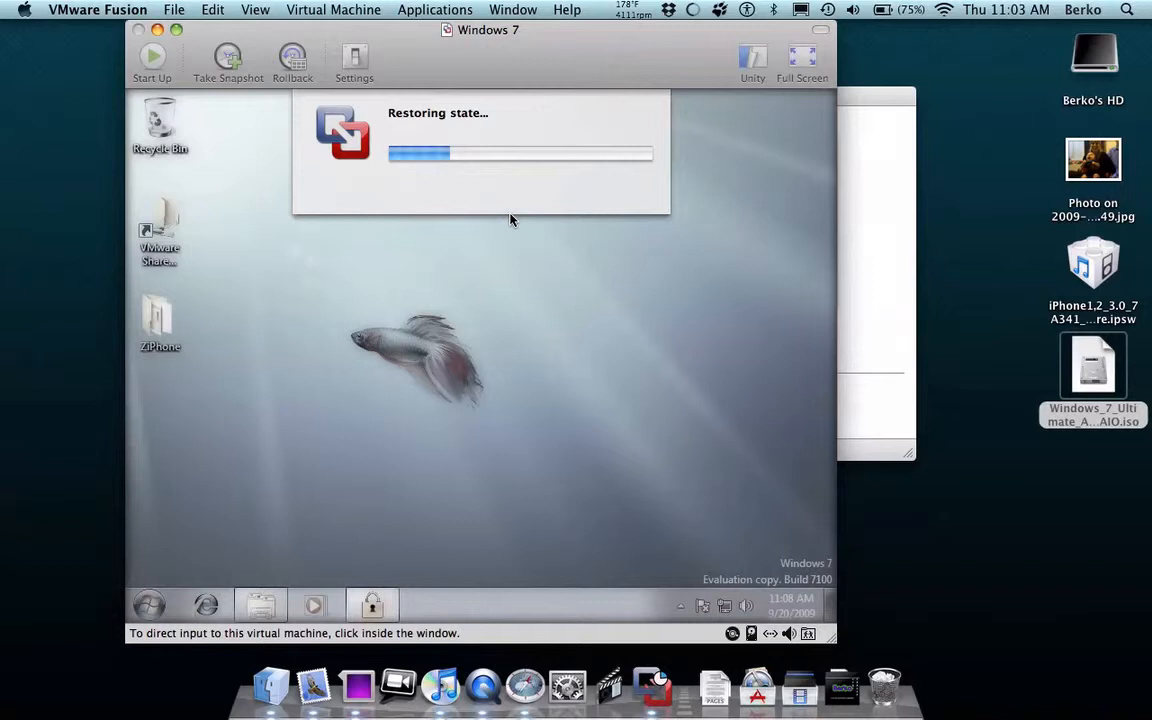
pyautogui.moveTo(896, 131)
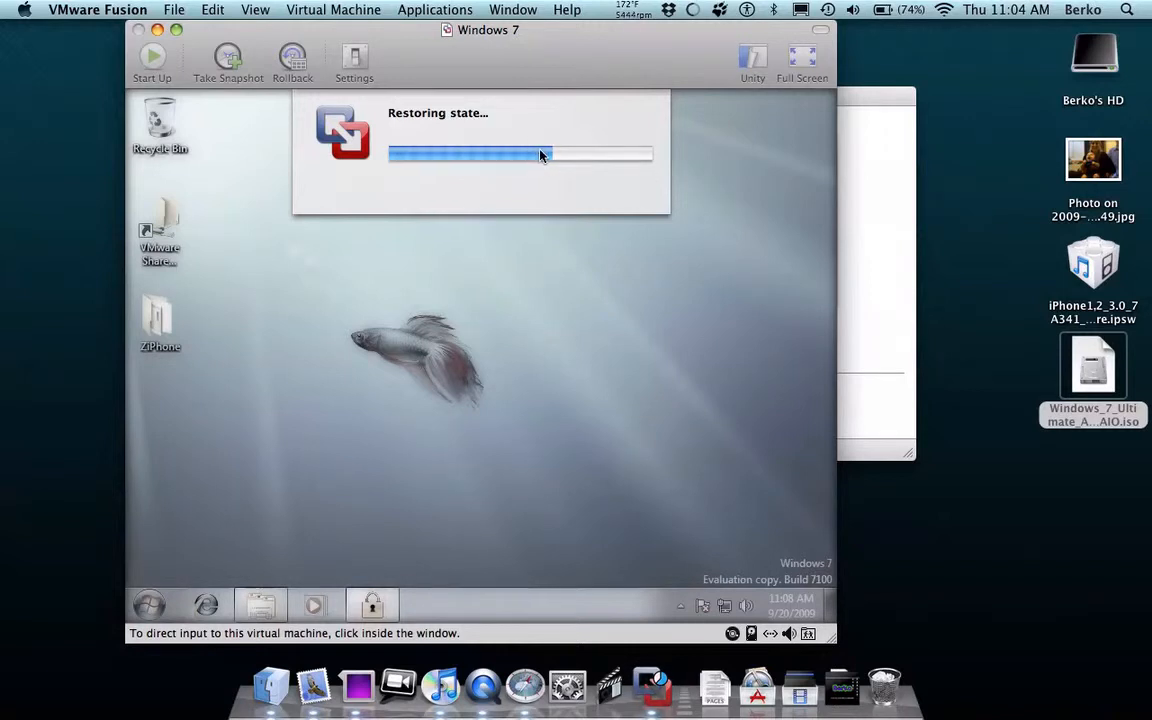
pyautogui.moveTo(572, 153)
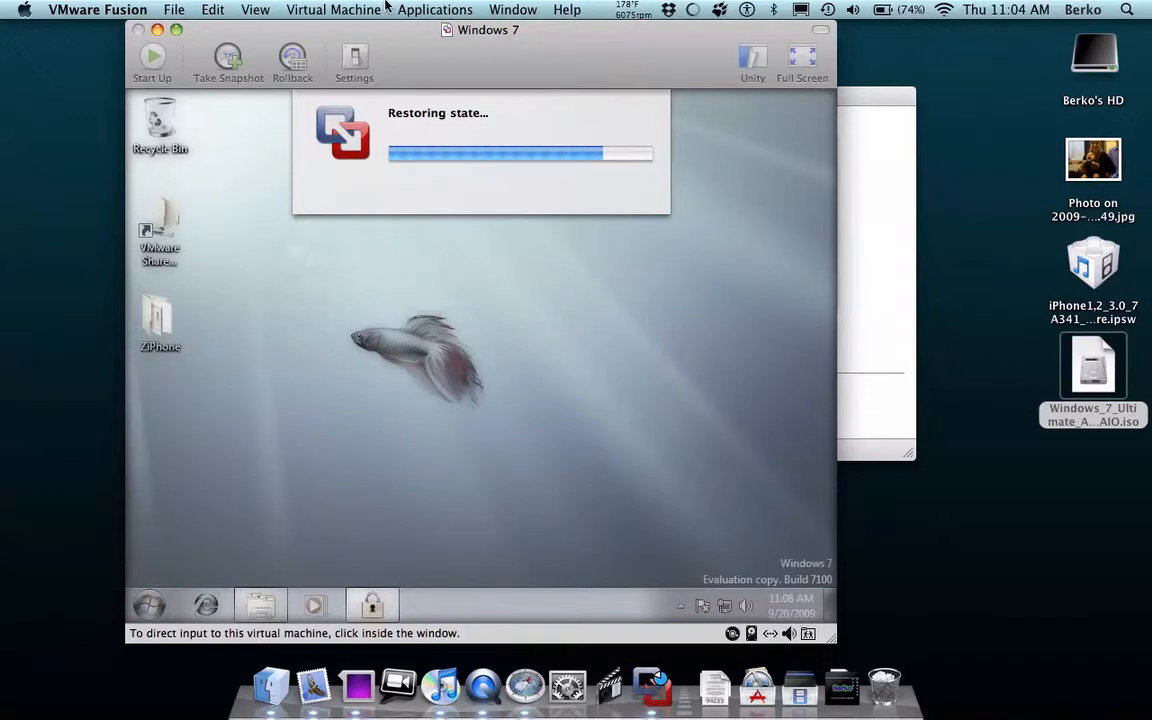
# Browse the Edit and Virtual Machine menus while Windows 7 finishes restoring.
pyautogui.click(213, 9)
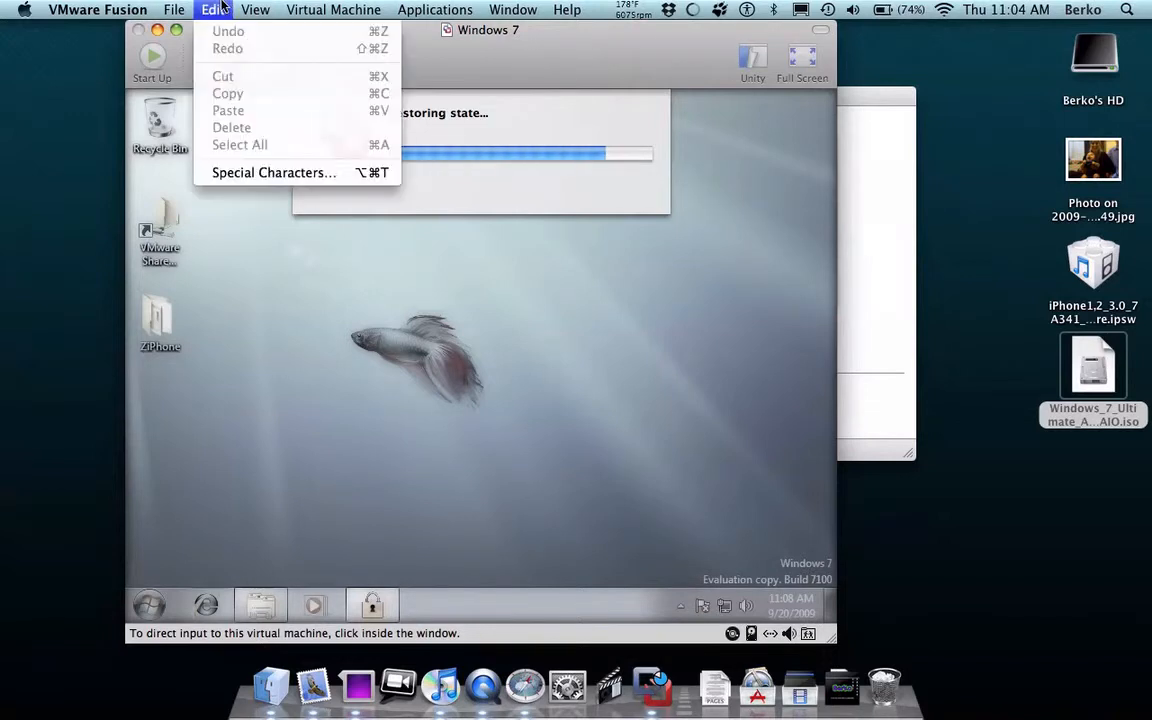
pyautogui.click(333, 9)
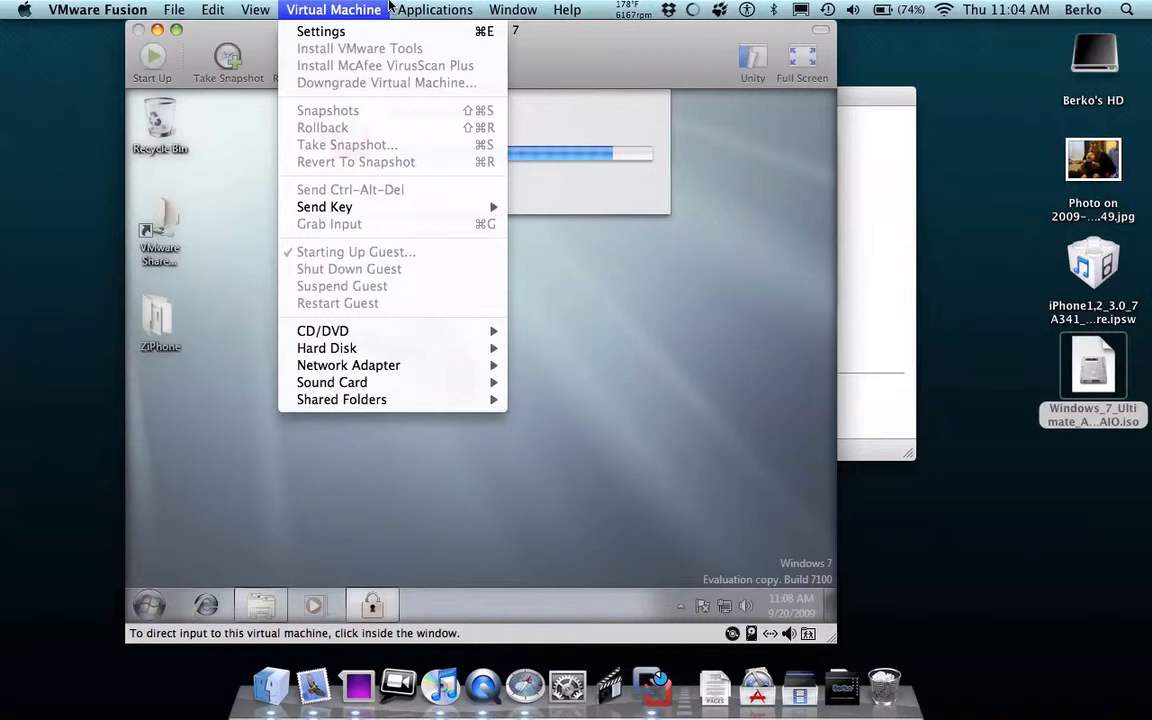
pyautogui.click(513, 9)
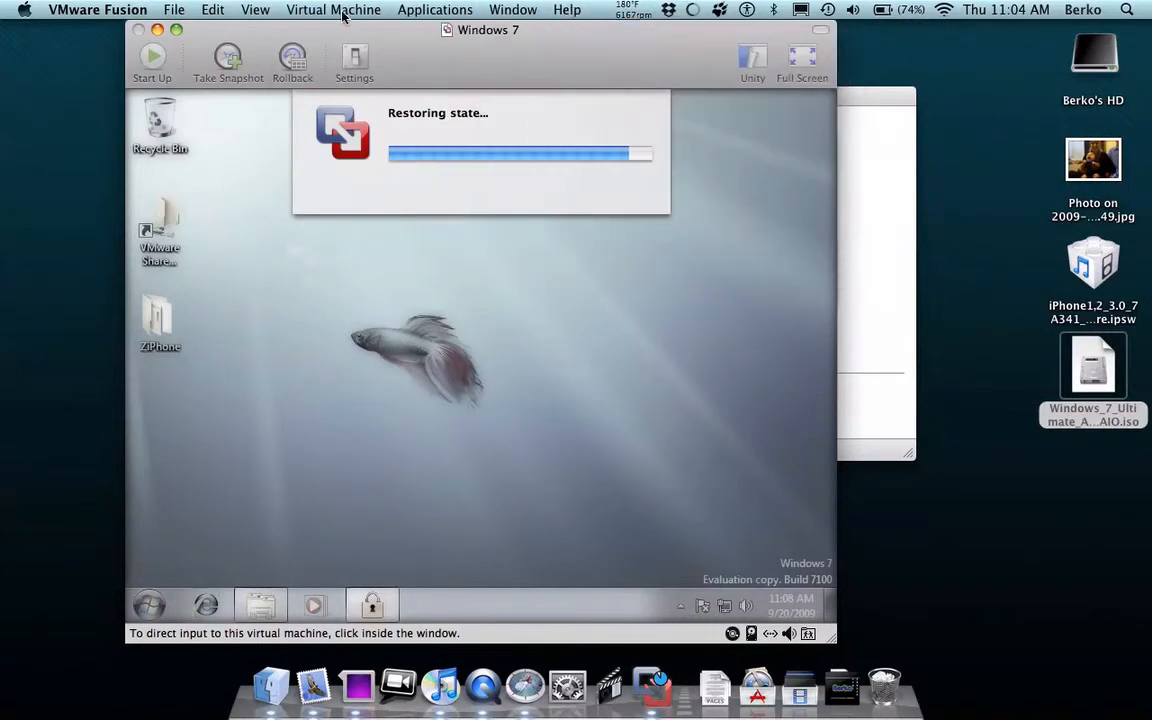
pyautogui.click(333, 9)
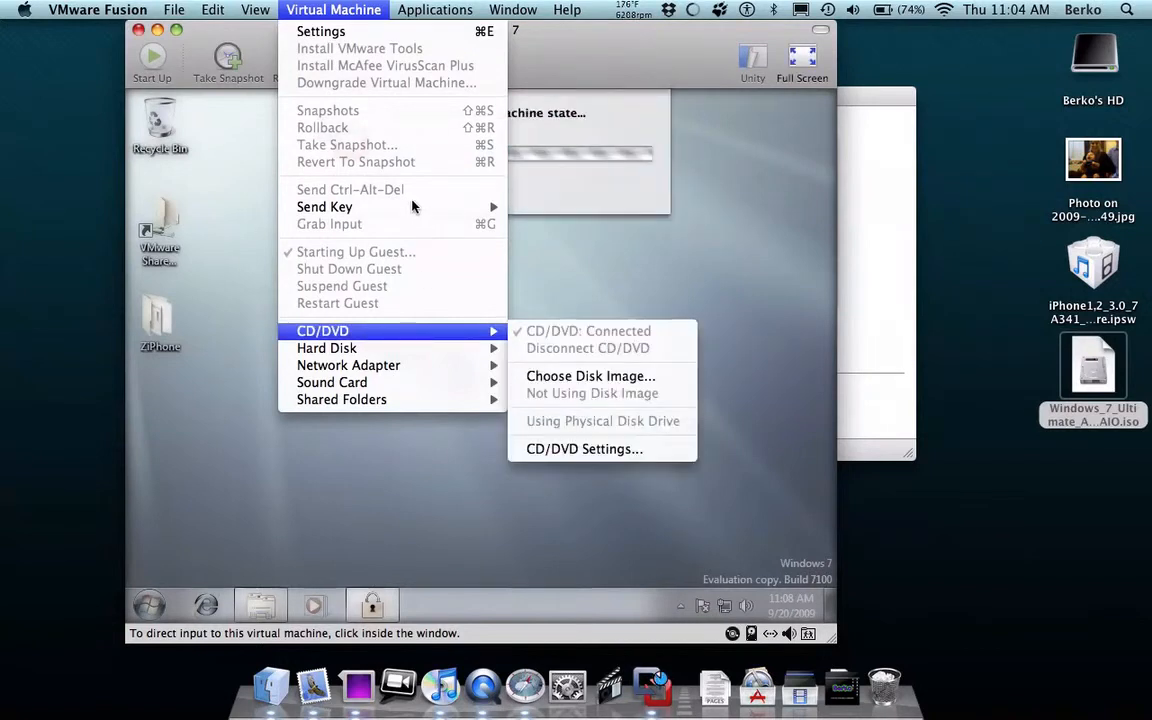
pyautogui.moveTo(324, 207)
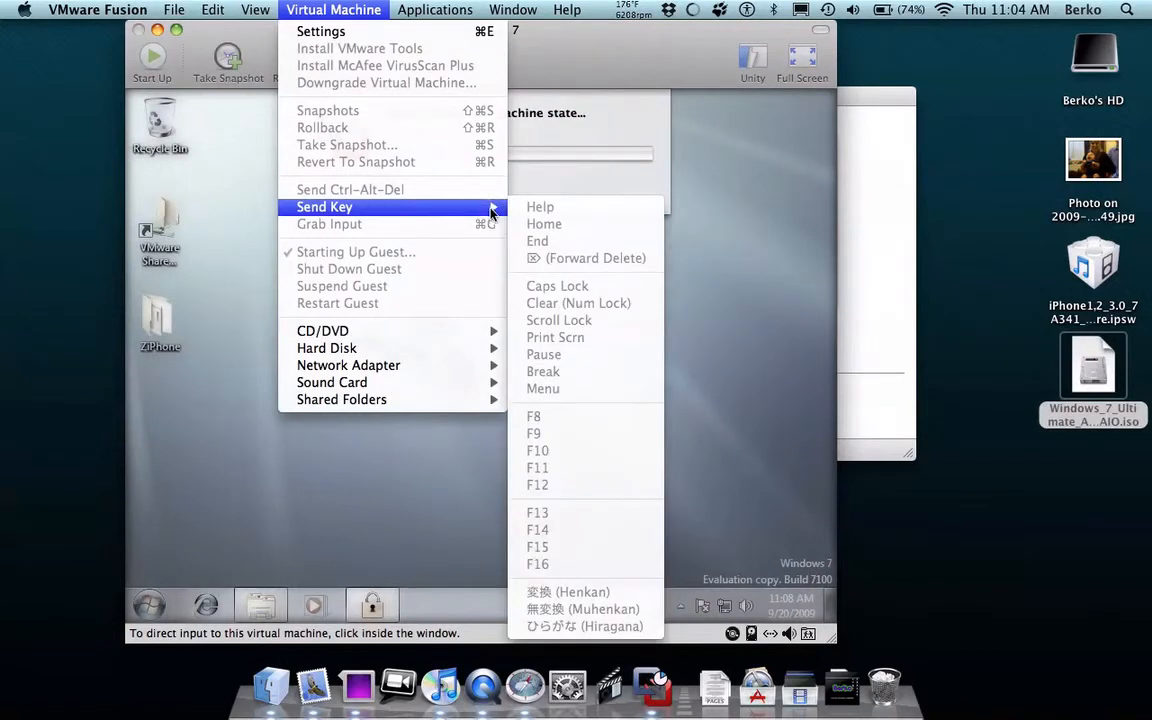
pyautogui.moveTo(578, 374)
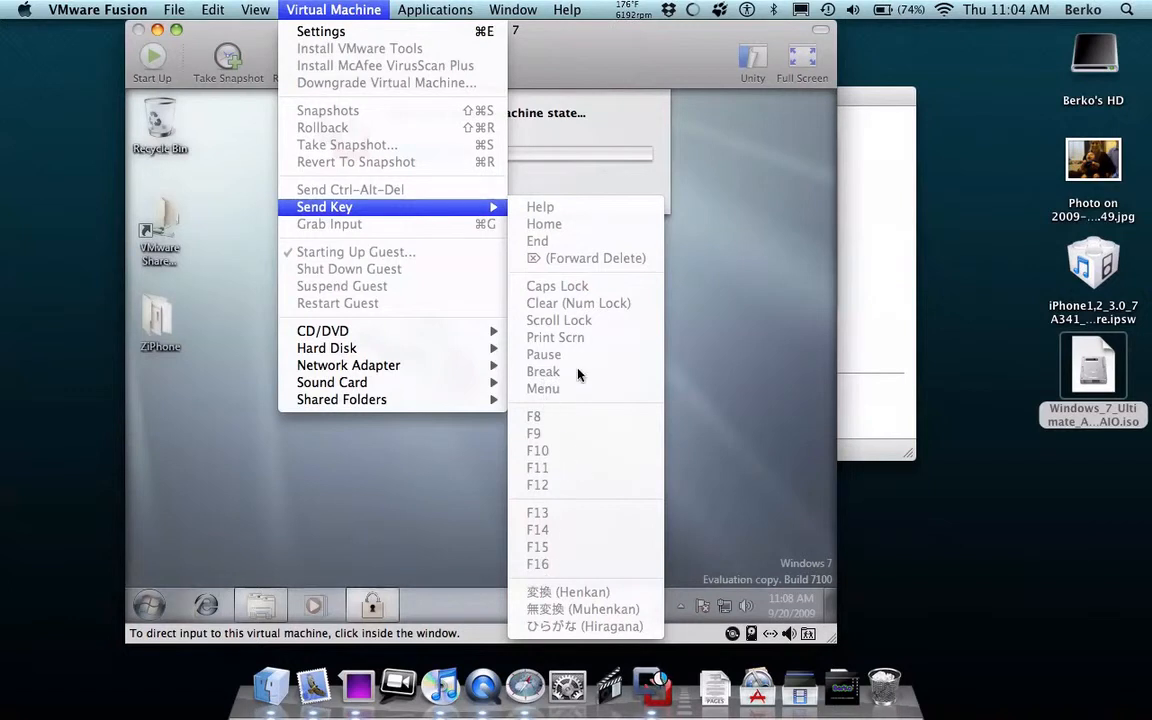
pyautogui.moveTo(322, 331)
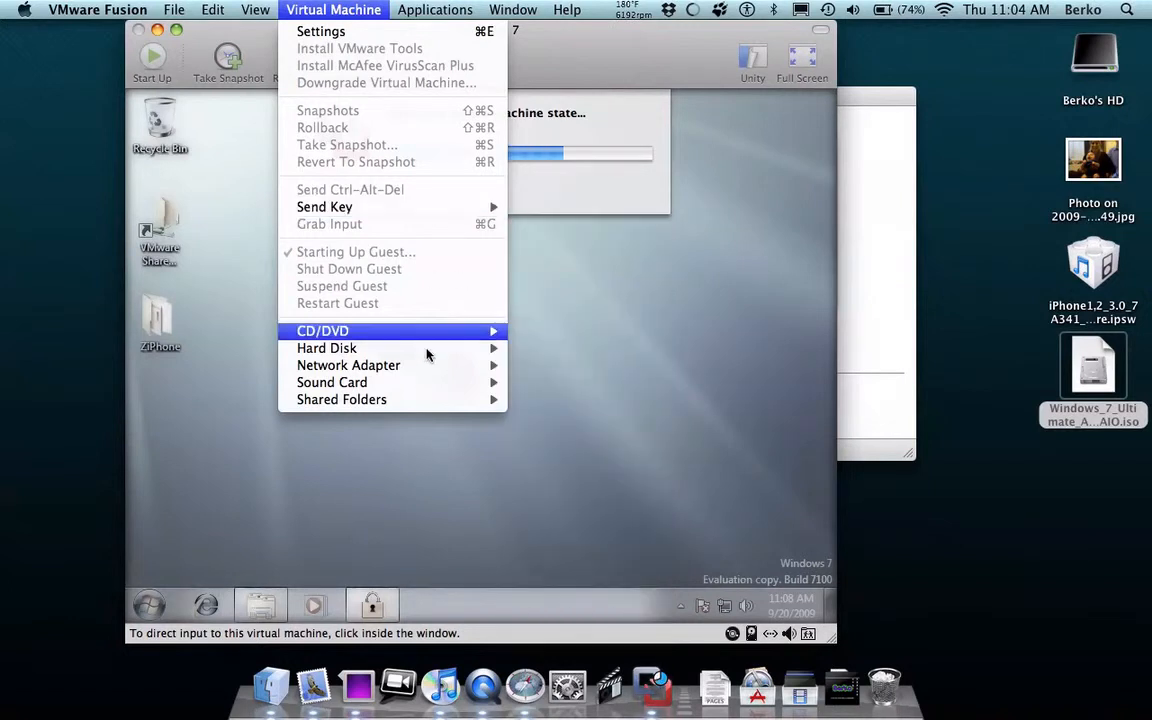
pyautogui.moveTo(348, 364)
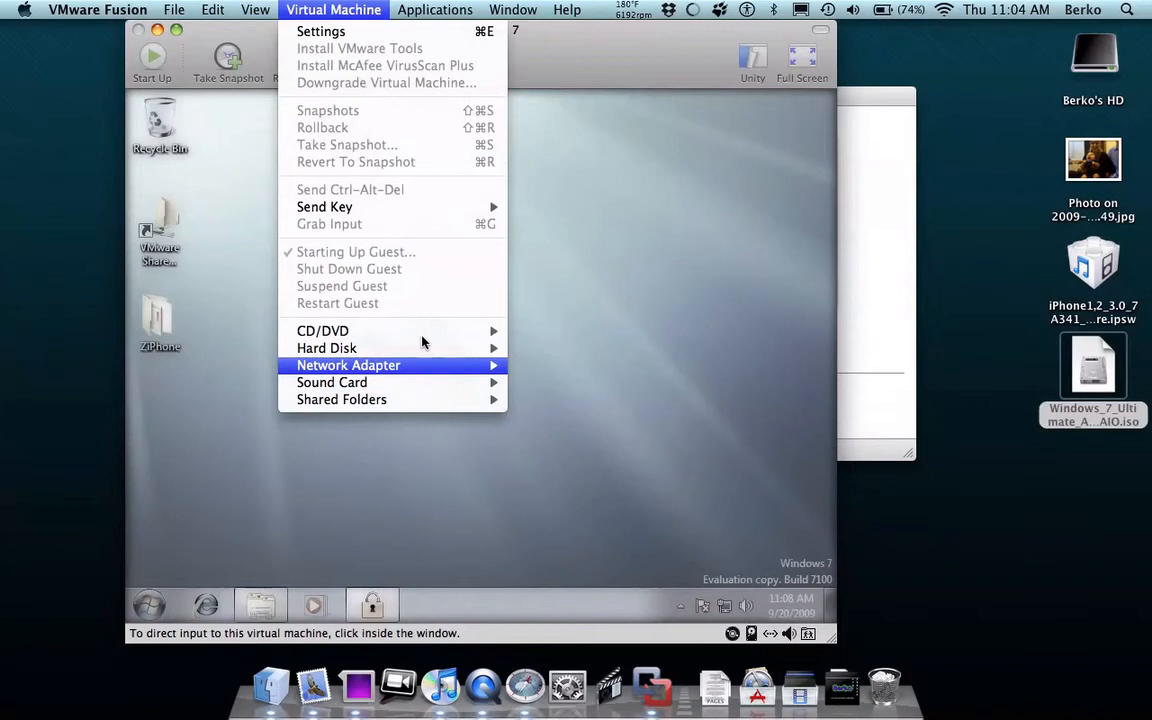
pyautogui.moveTo(688, 330)
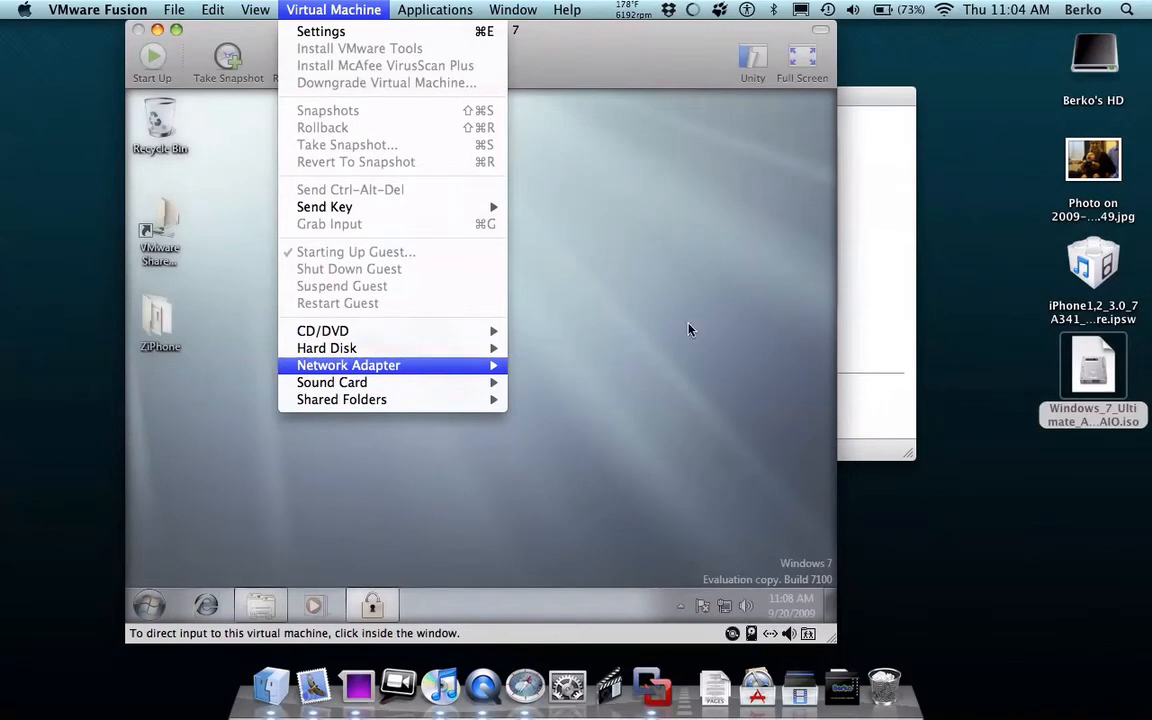
pyautogui.moveTo(648, 399)
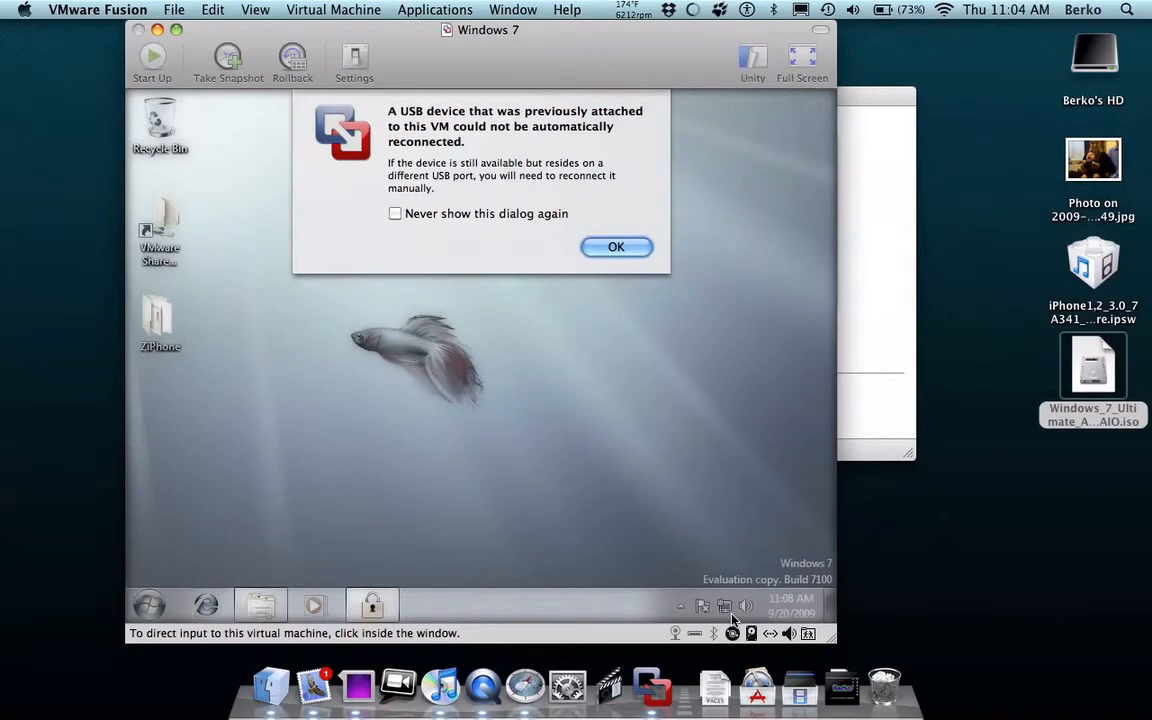
# Click OK on the 'USB device could not be automatically reconnected' warning.
pyautogui.click(616, 247)
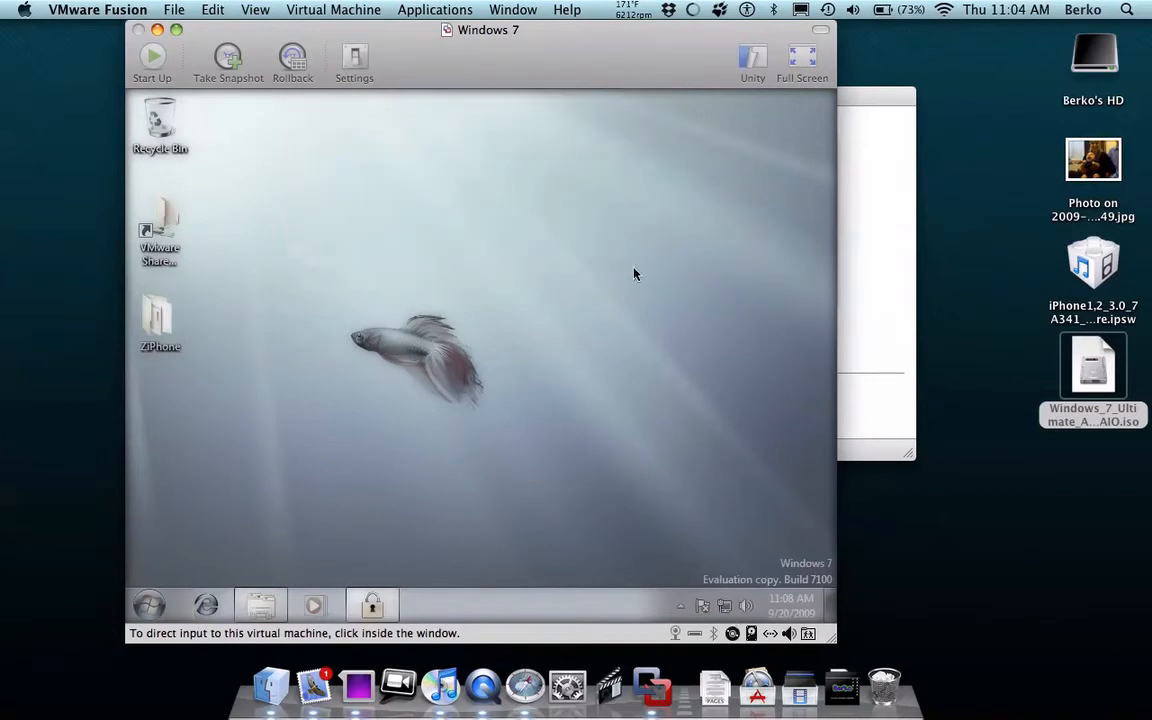
pyautogui.moveTo(690, 636)
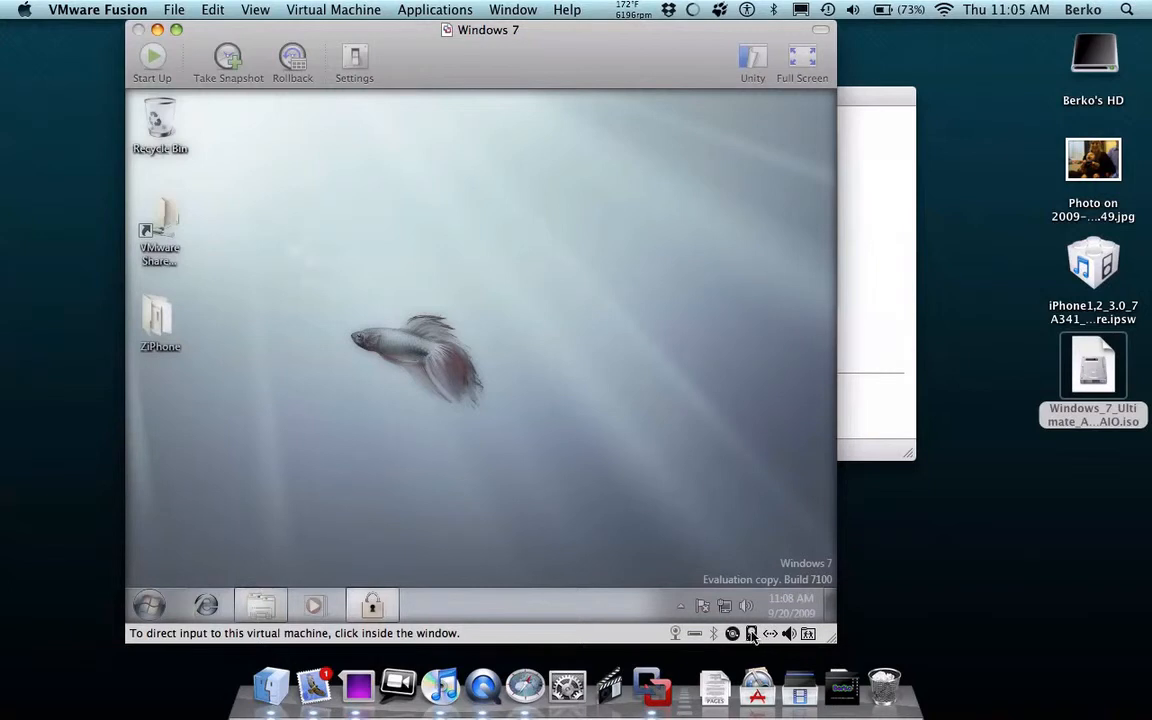
pyautogui.moveTo(800, 638)
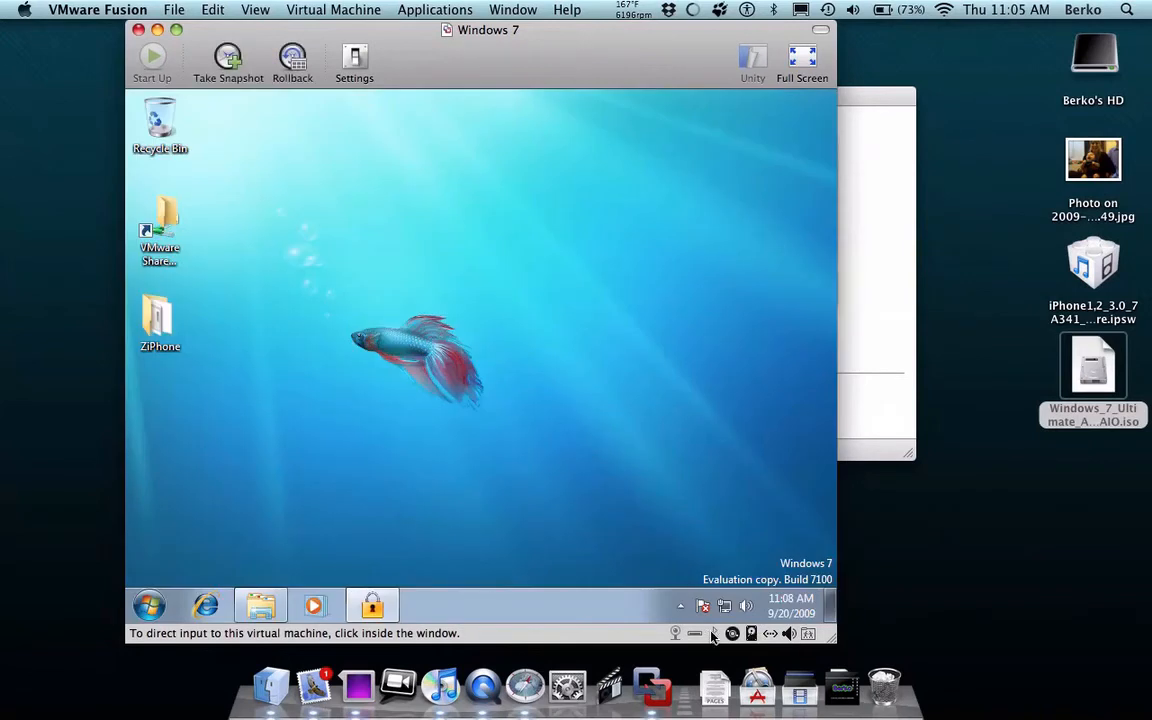
pyautogui.click(152, 57)
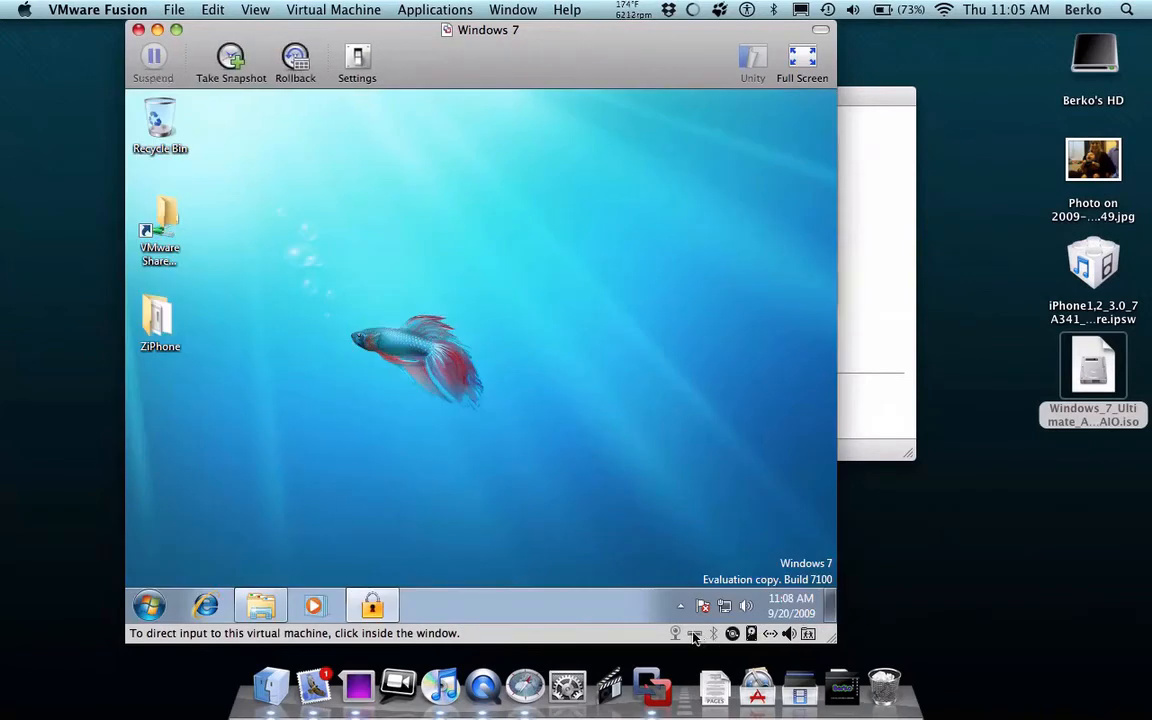
pyautogui.moveTo(676, 633)
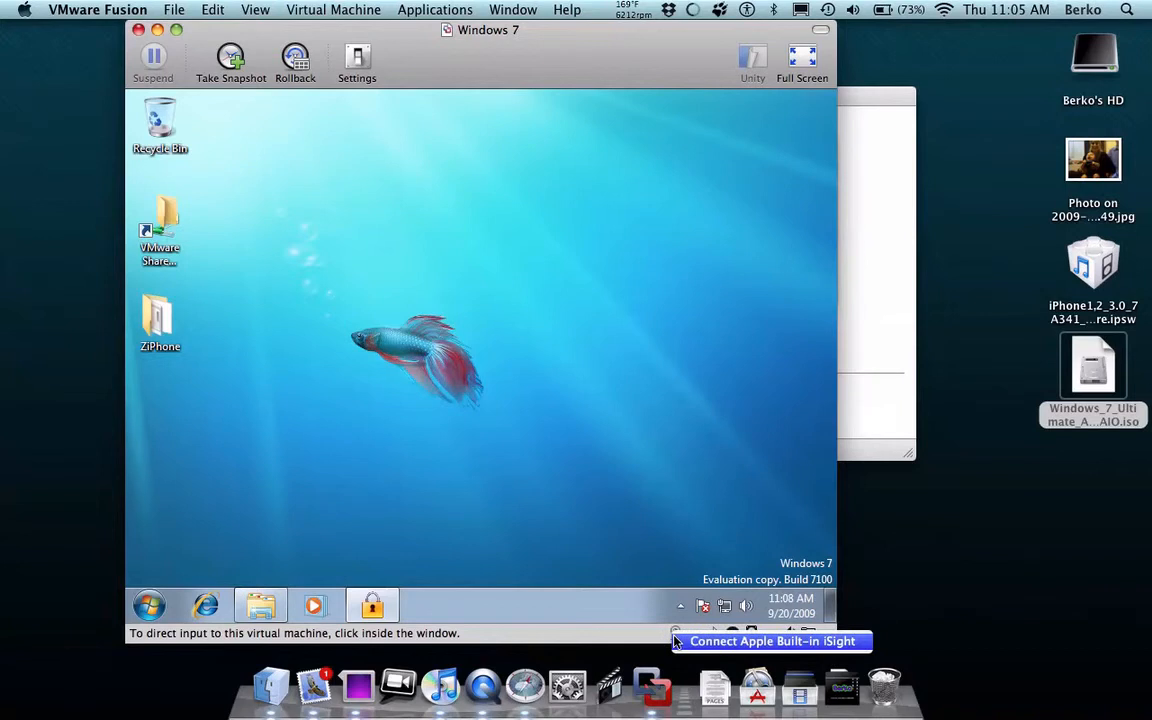
pyautogui.click(773, 641)
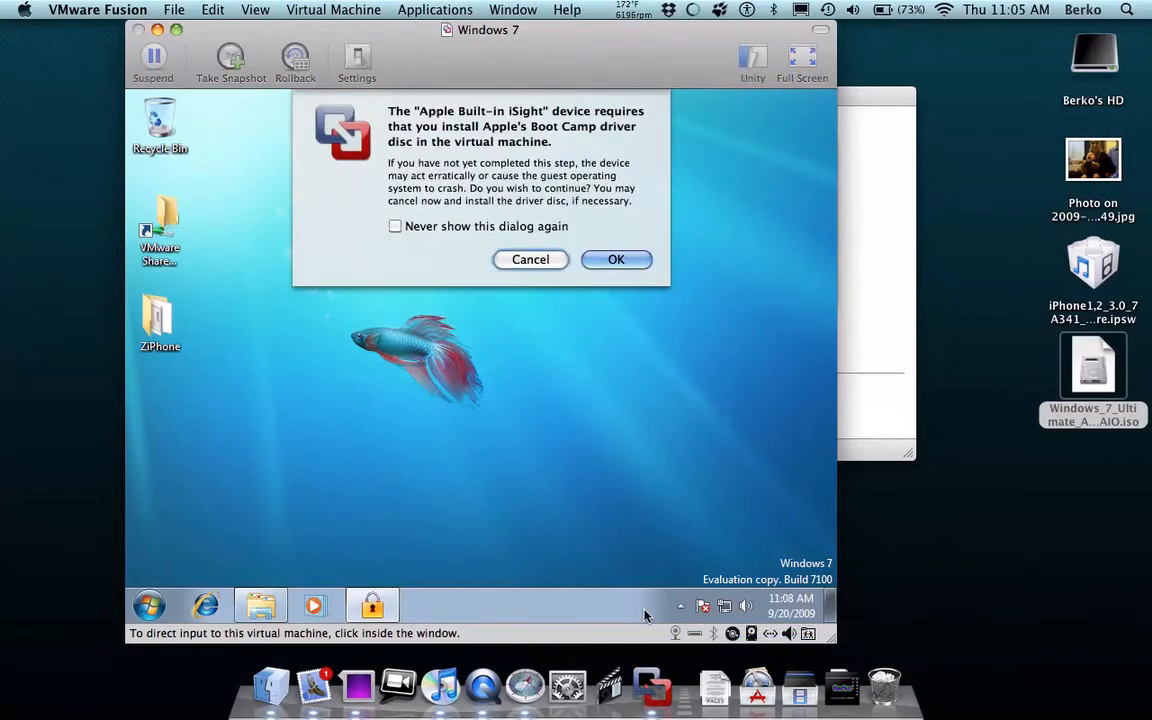
pyautogui.click(616, 259)
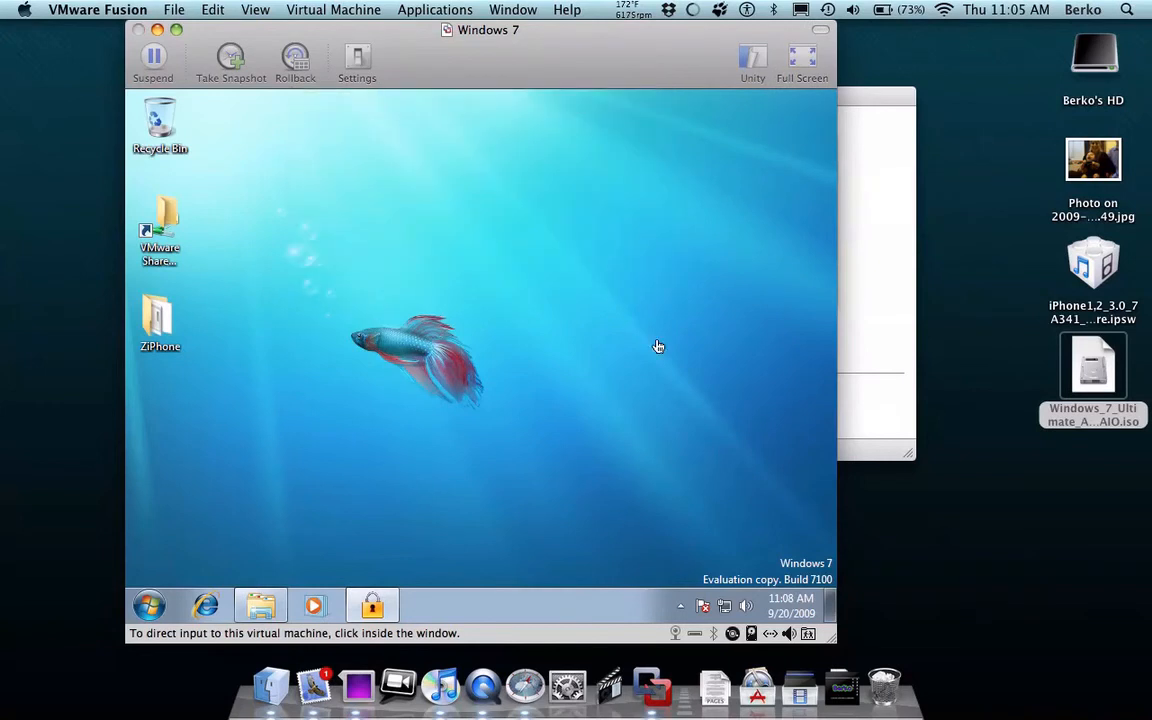
pyautogui.moveTo(468, 353)
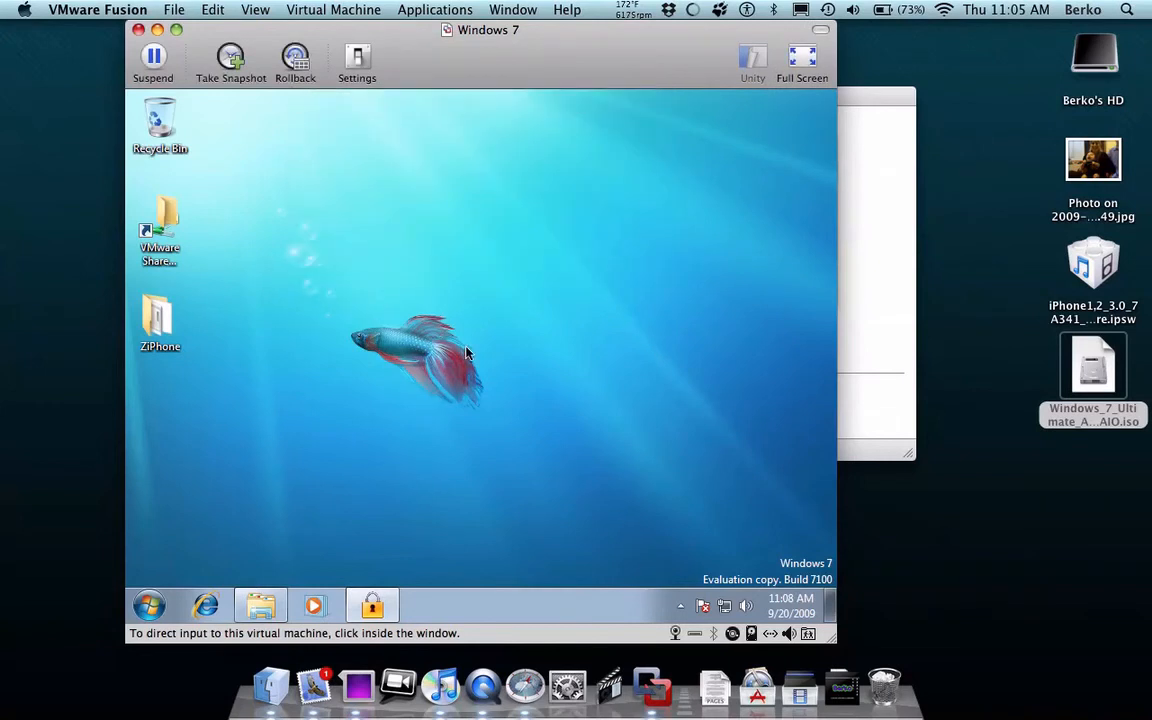
pyautogui.click(696, 169)
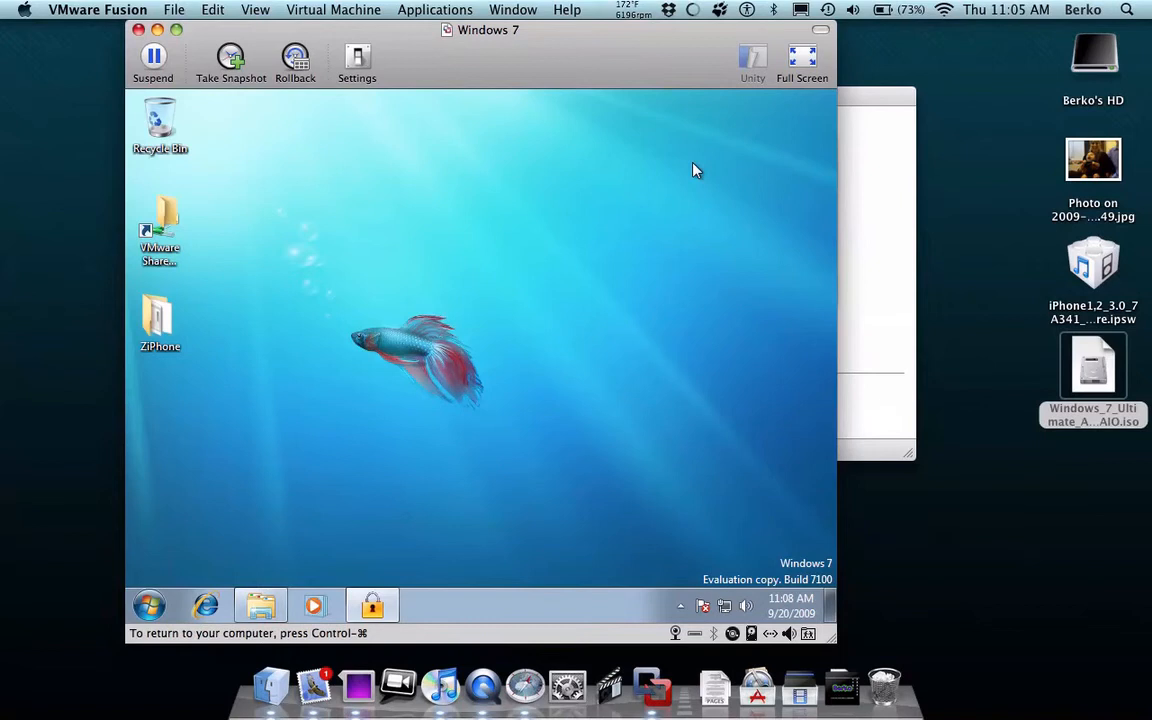
pyautogui.moveTo(413, 311)
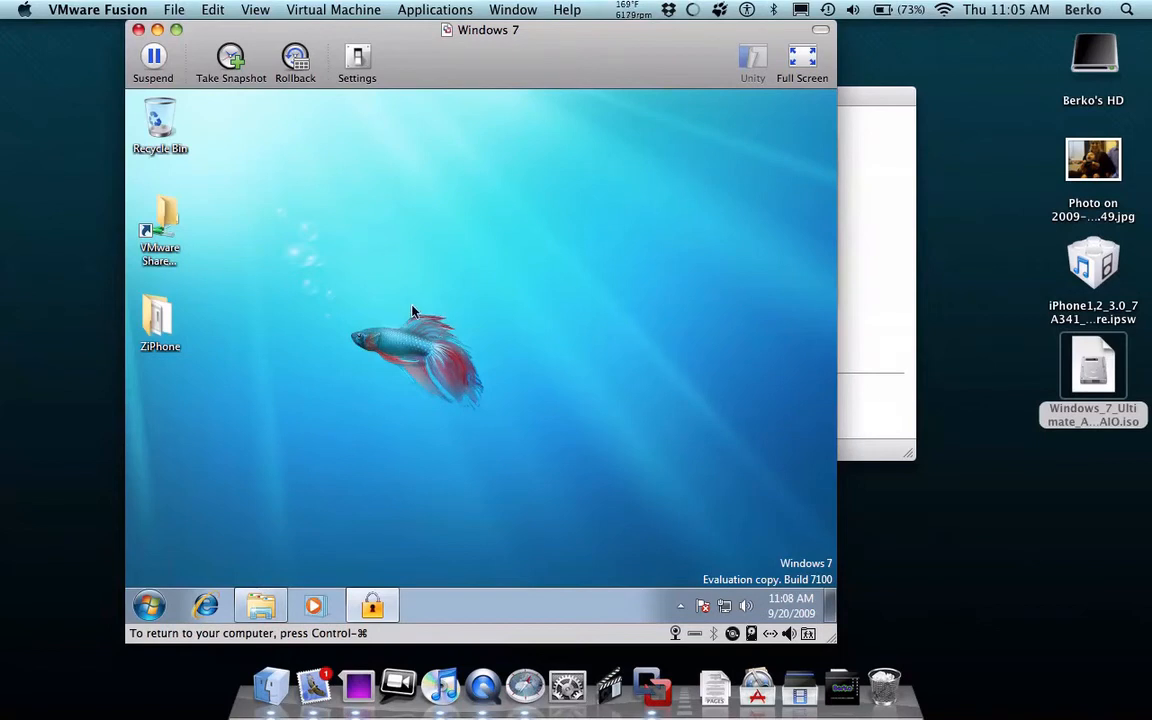
pyautogui.moveTo(908, 58)
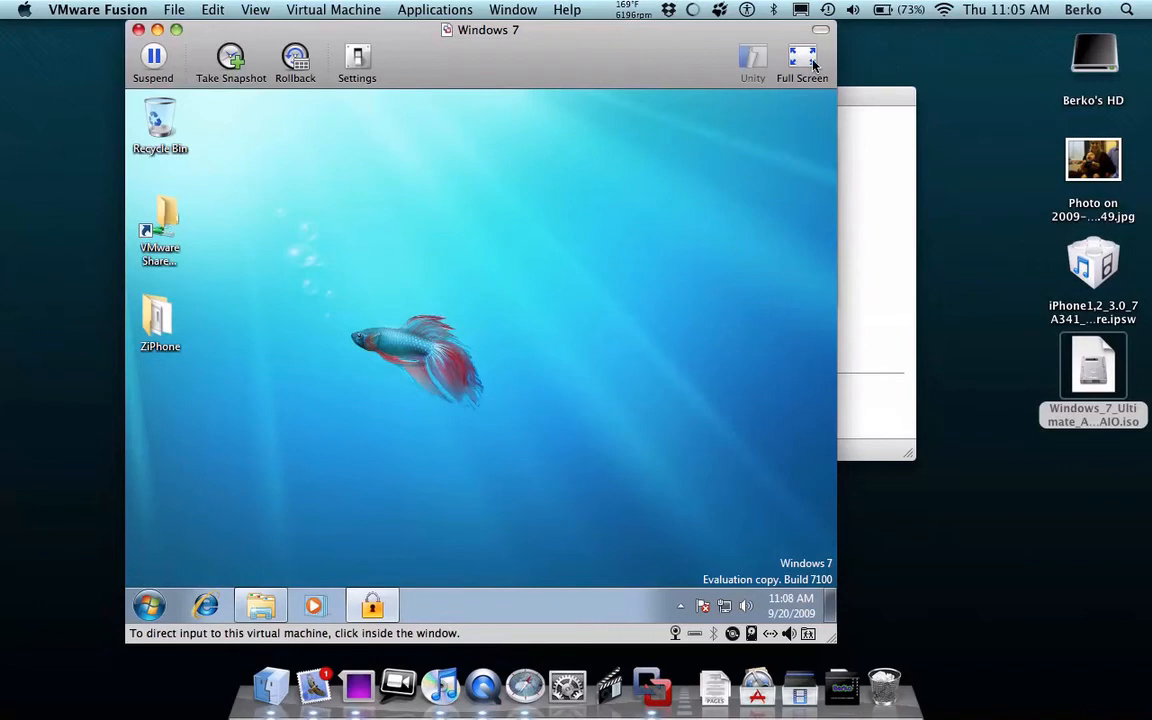
pyautogui.moveTo(803, 57)
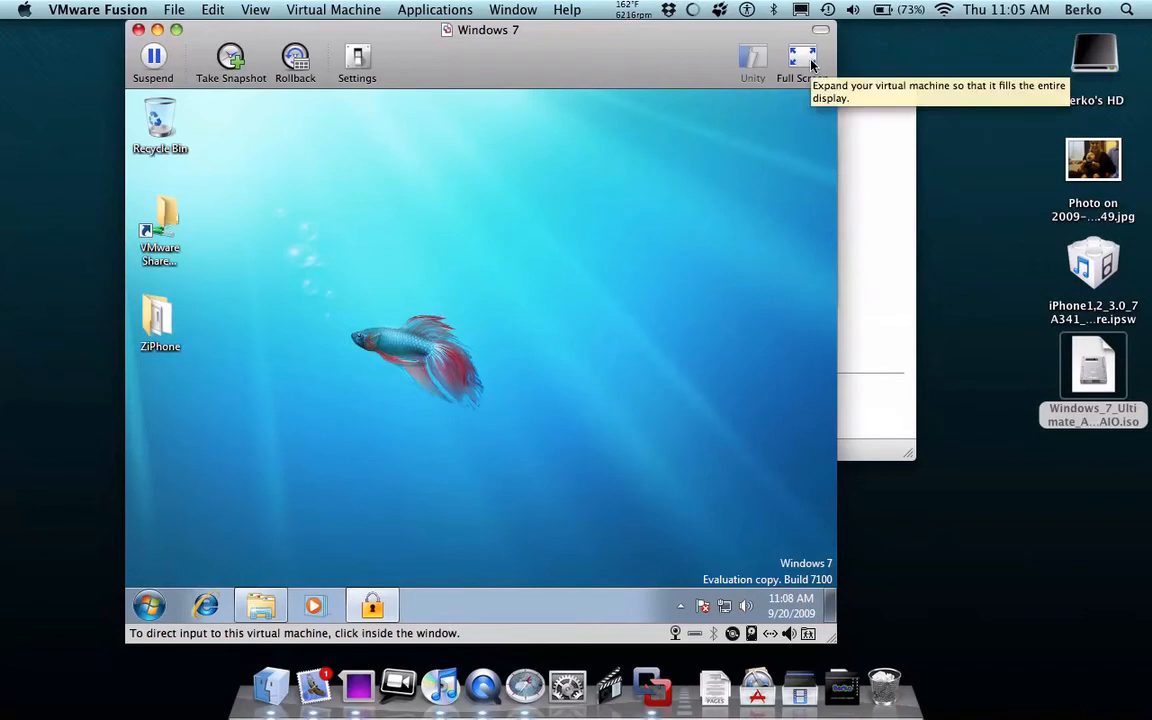
# Switch the Windows 7 machine to full screen mode.
pyautogui.click(803, 57)
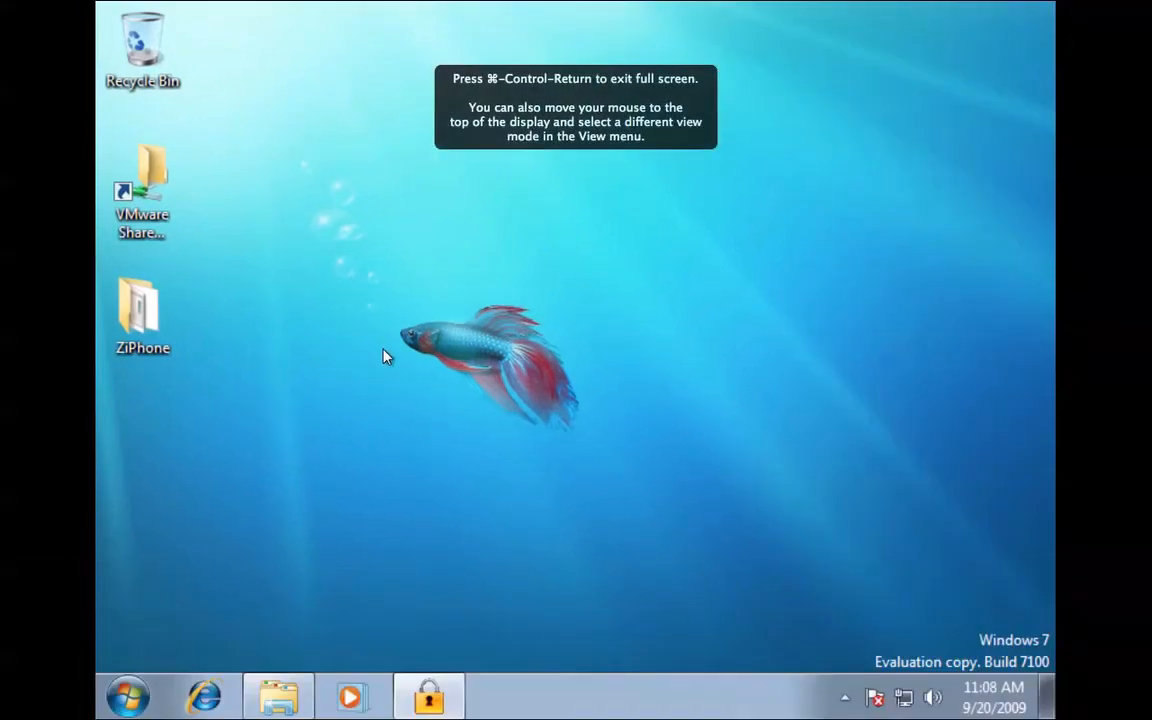
pyautogui.moveTo(295, 667)
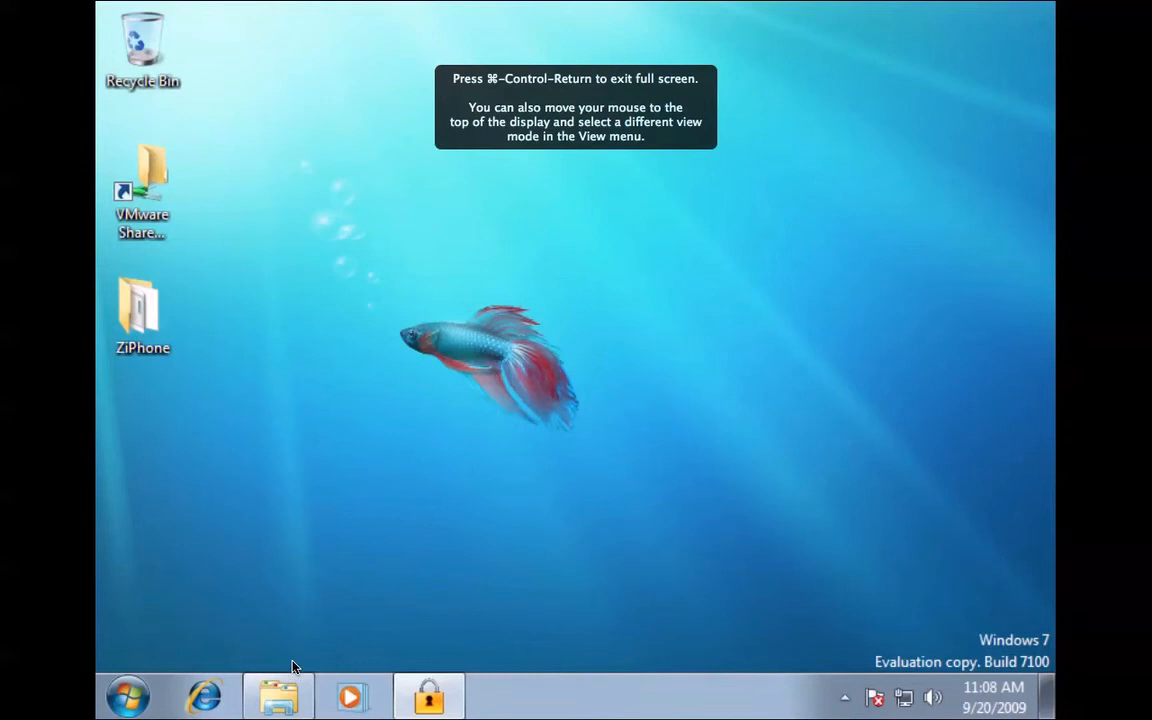
pyautogui.moveTo(113, 678)
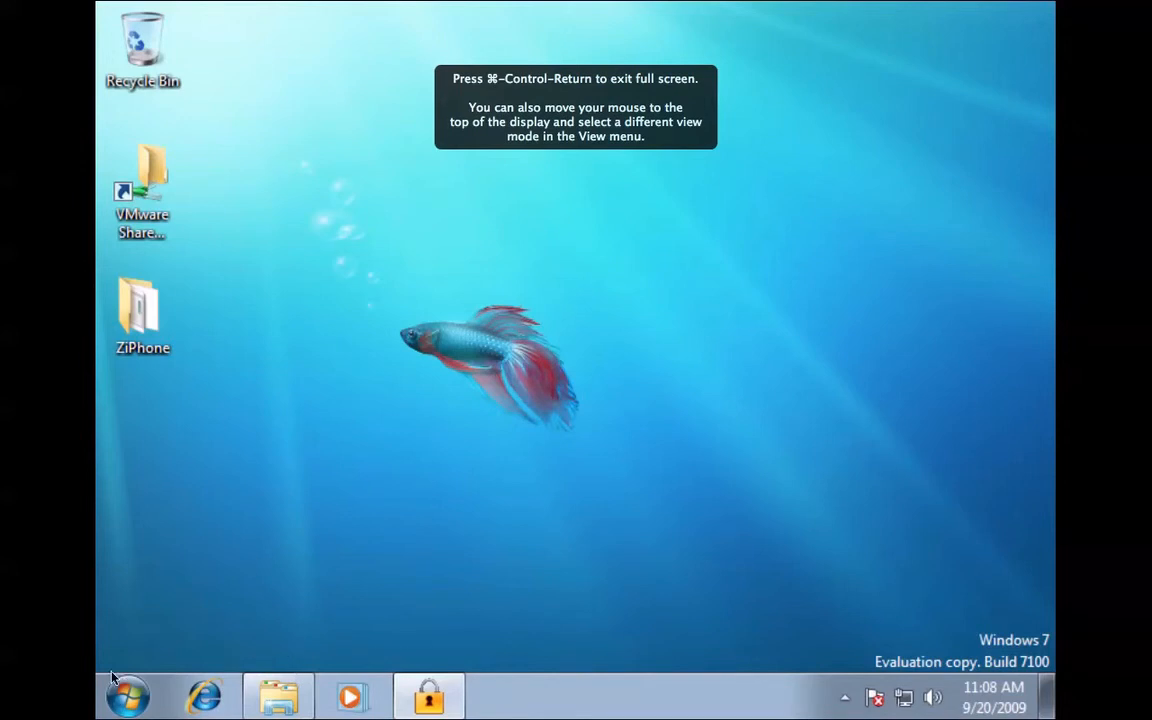
pyautogui.moveTo(718, 151)
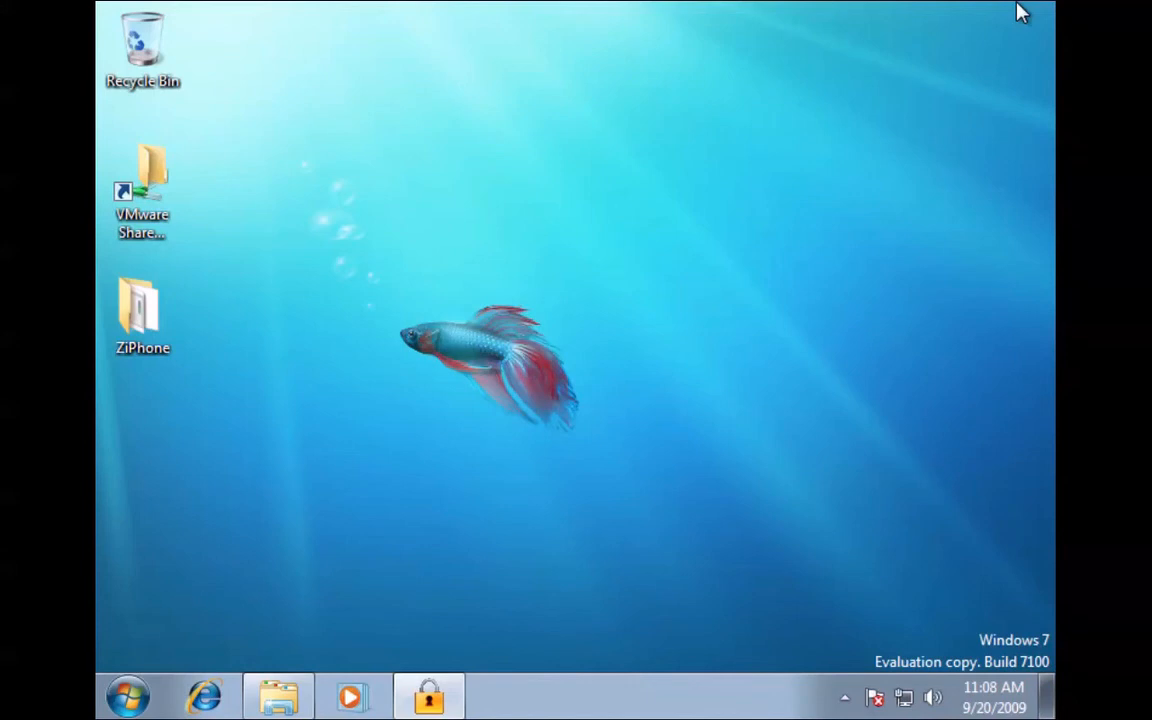
pyautogui.moveTo(389, 219)
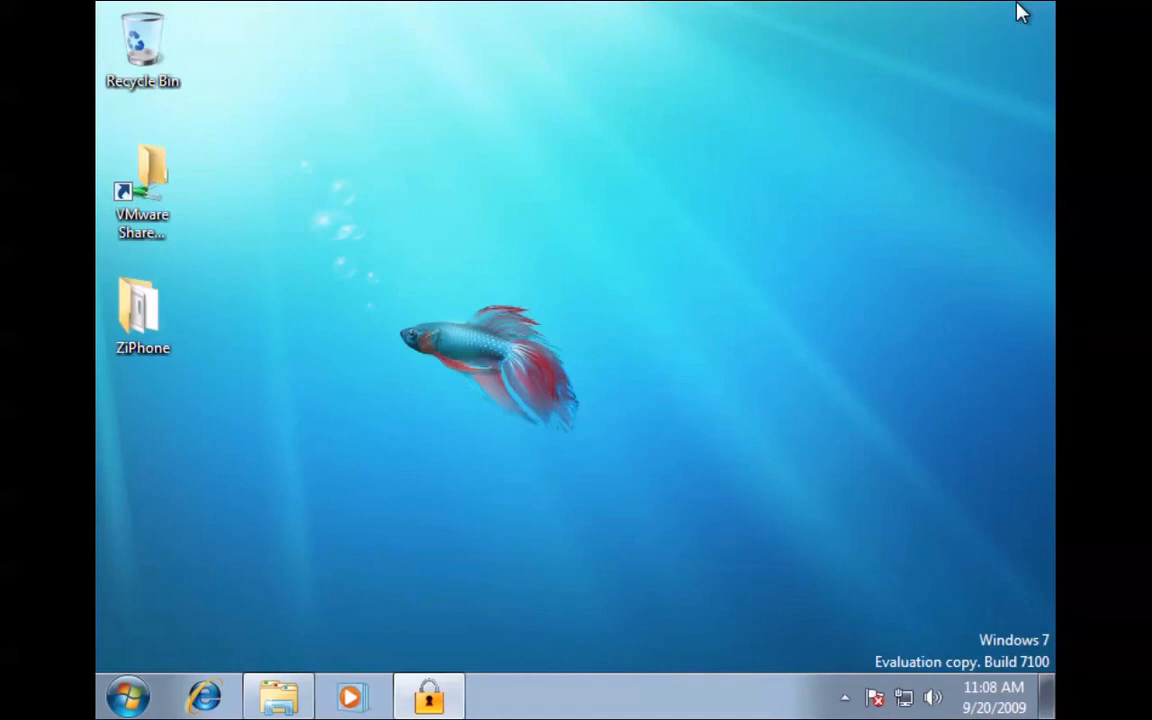
pyautogui.moveTo(596, 409)
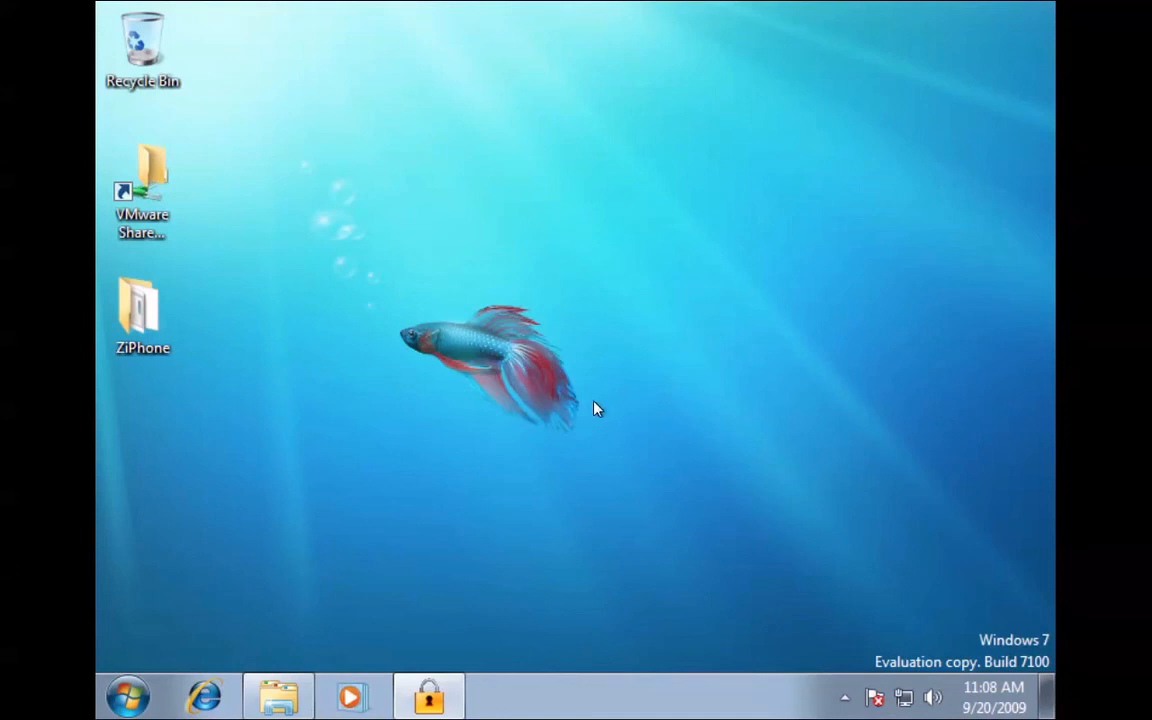
pyautogui.moveTo(120, 710)
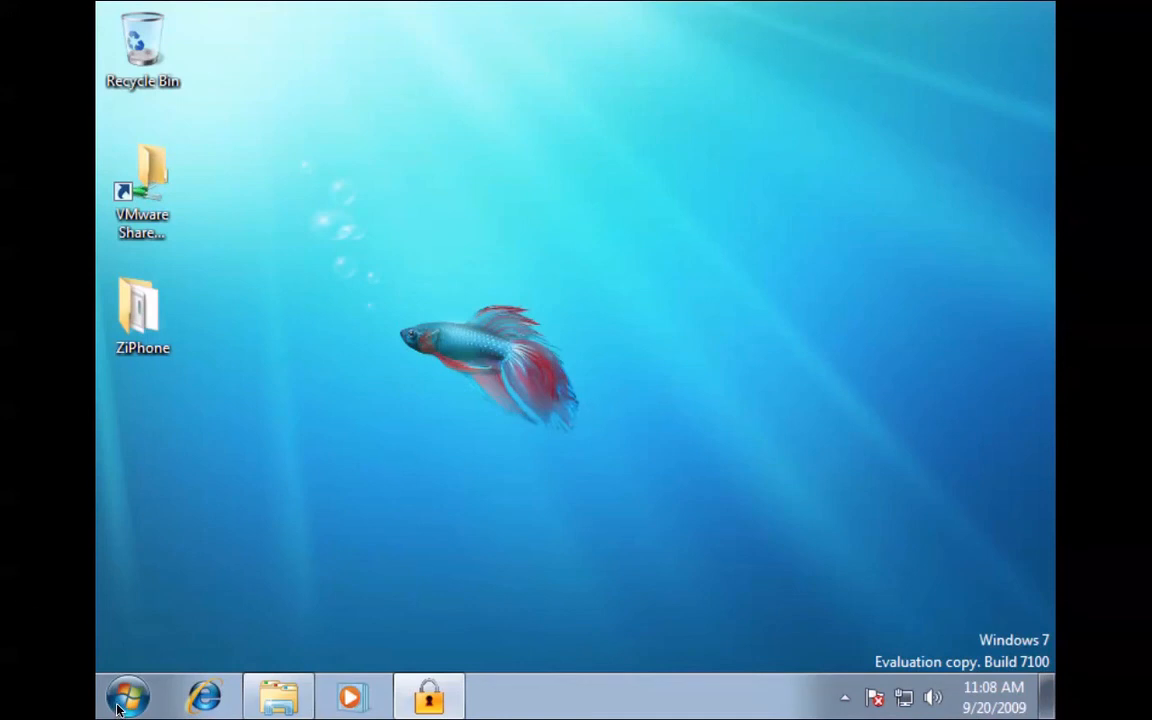